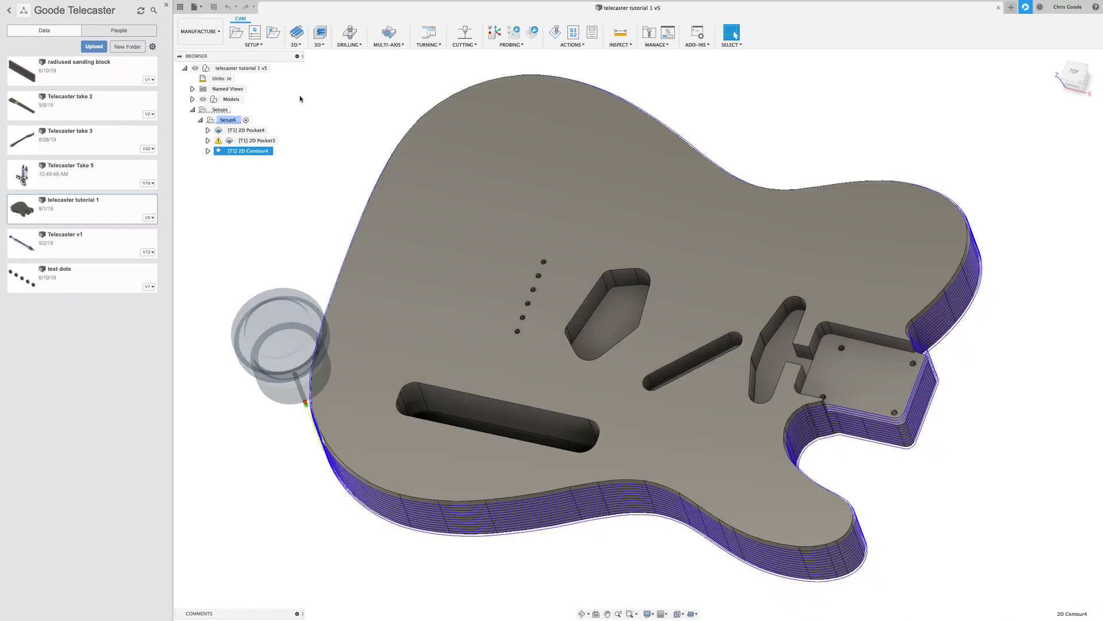
mouse_move(307, 225)
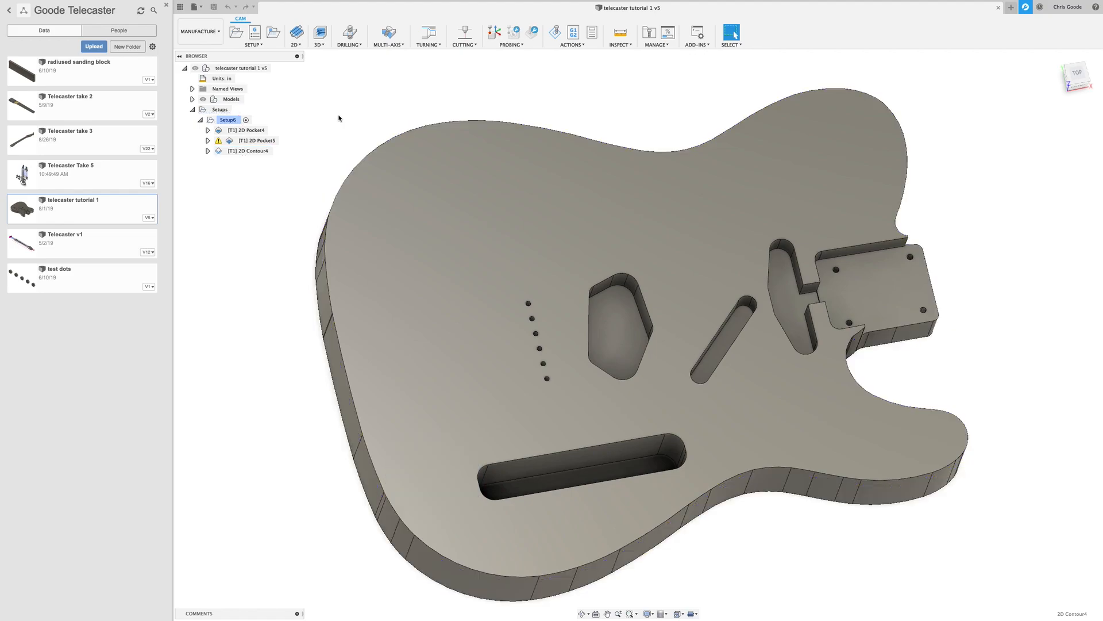
mouse_move(642, 128)
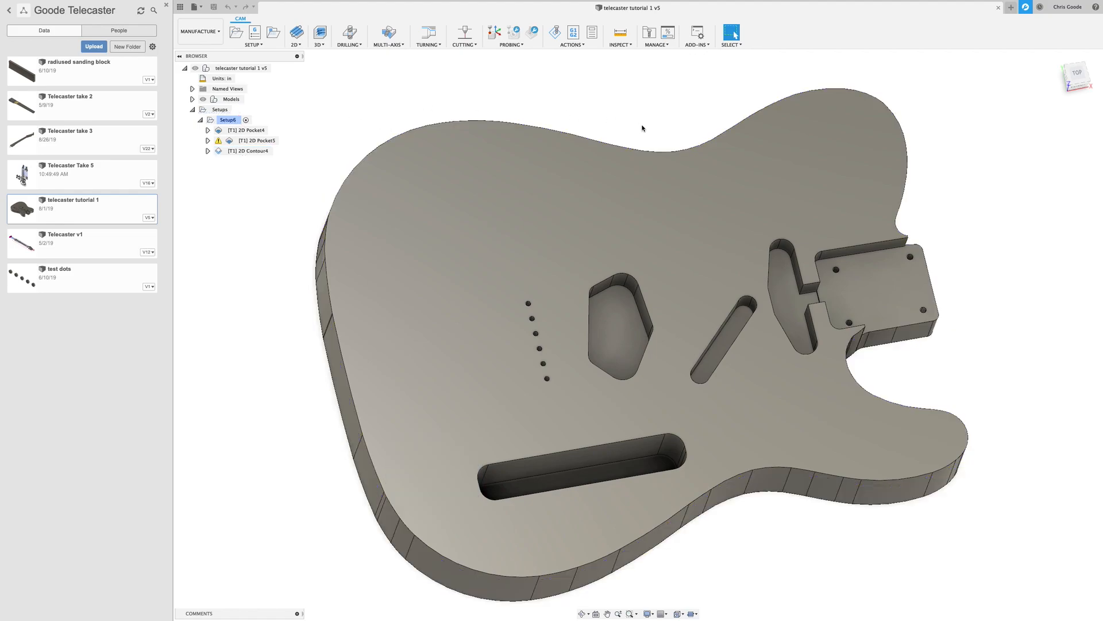
mouse_move(201, 32)
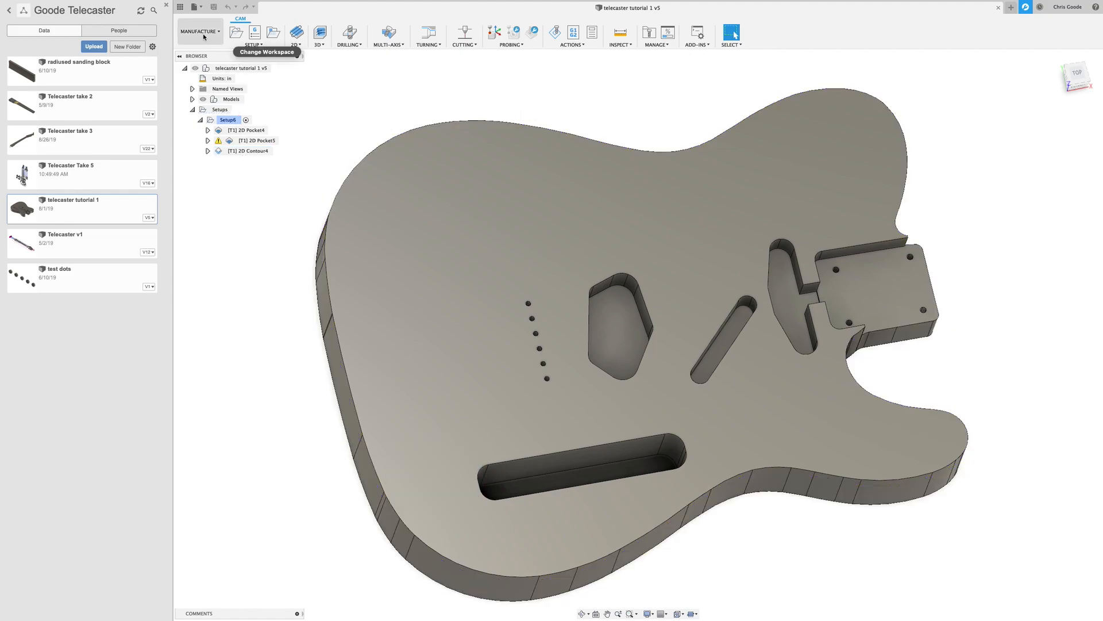
Deselect 2D Contour4 so its toolpath preview disappears, leaving the plain Telecaster body
left_click(612, 345)
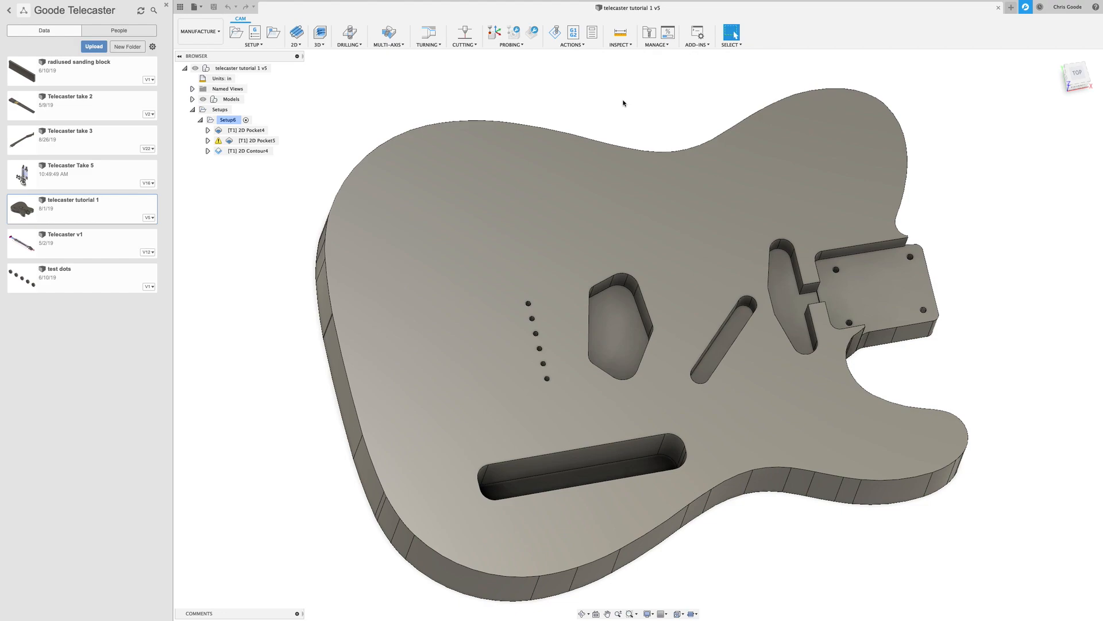
mouse_move(609, 103)
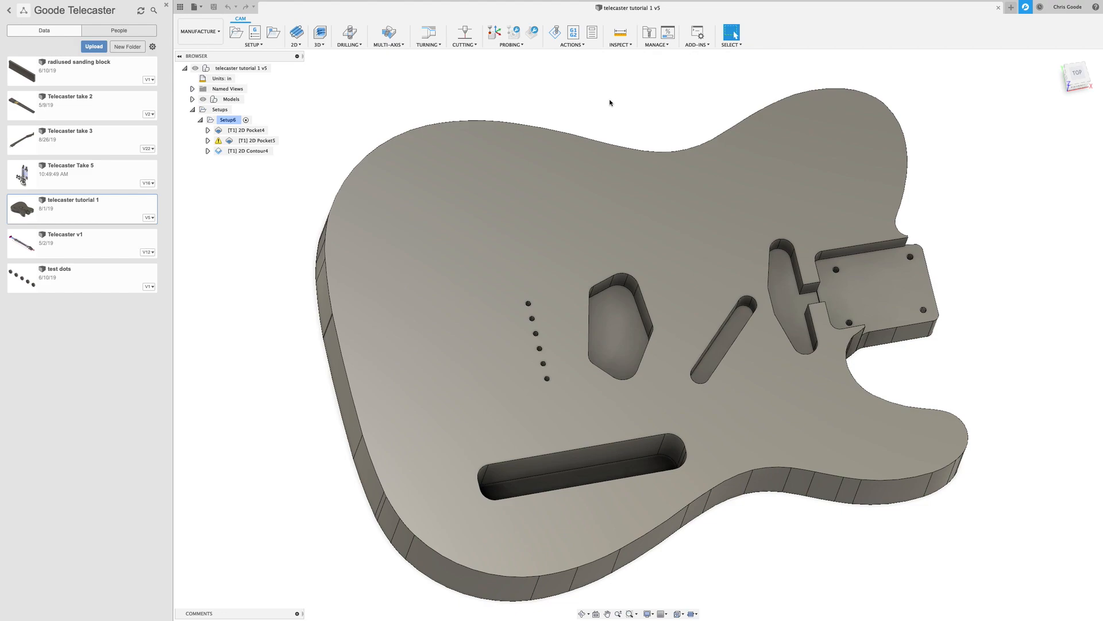
mouse_move(422, 101)
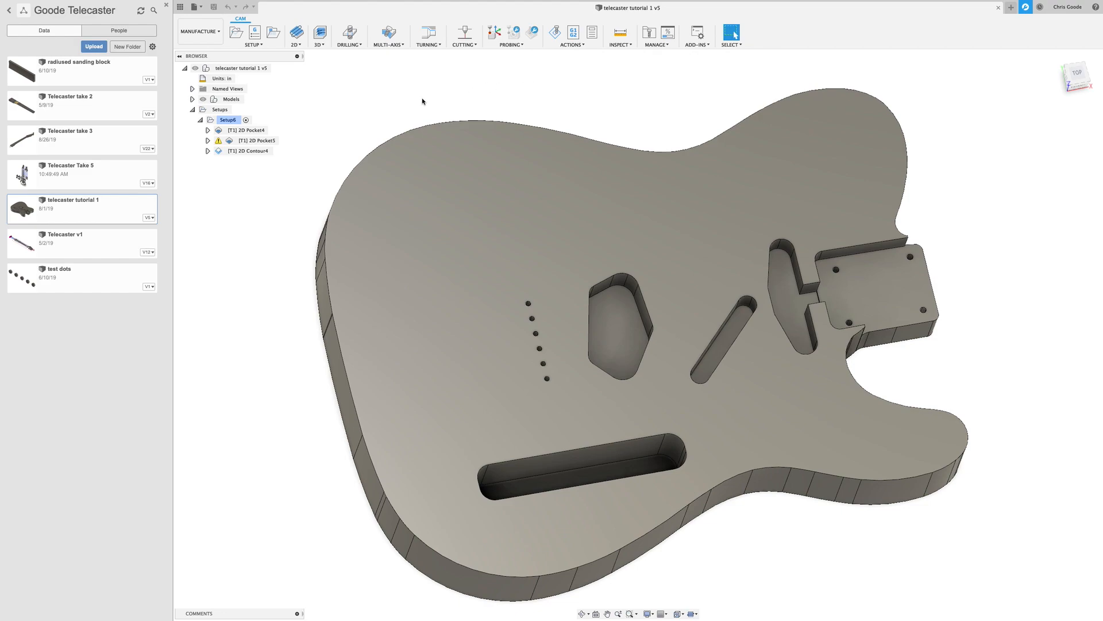
mouse_move(339, 115)
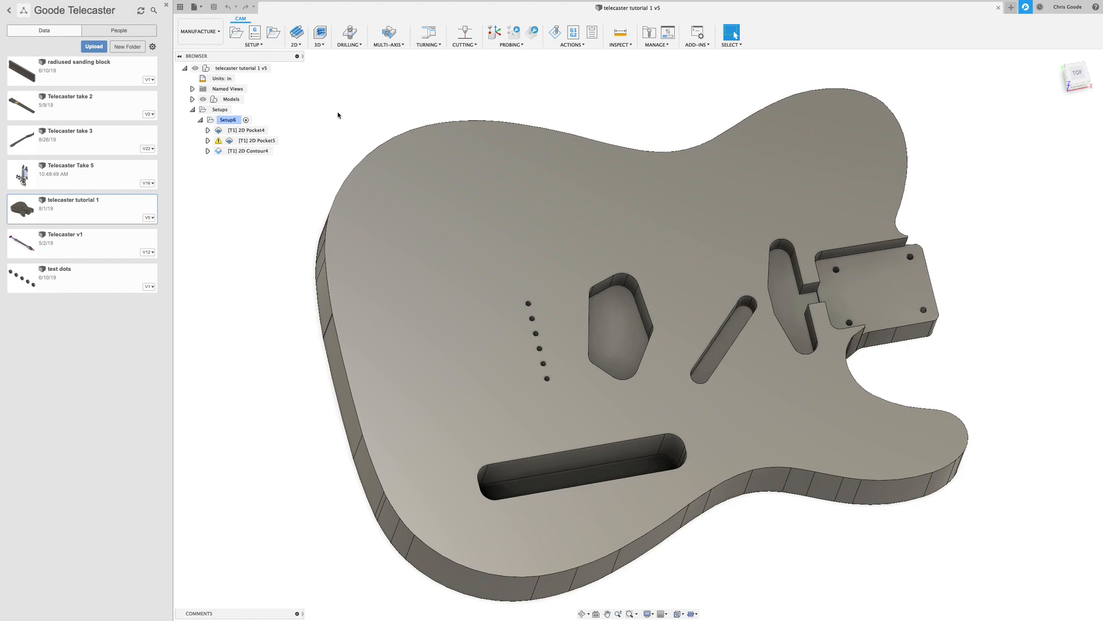
mouse_move(352, 162)
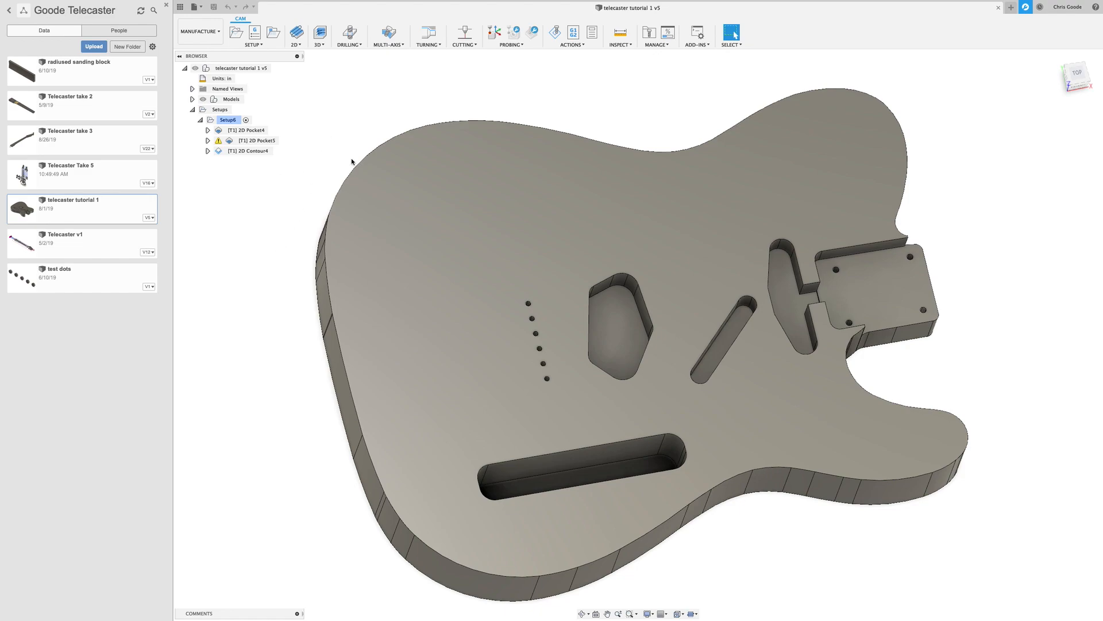
mouse_move(257, 140)
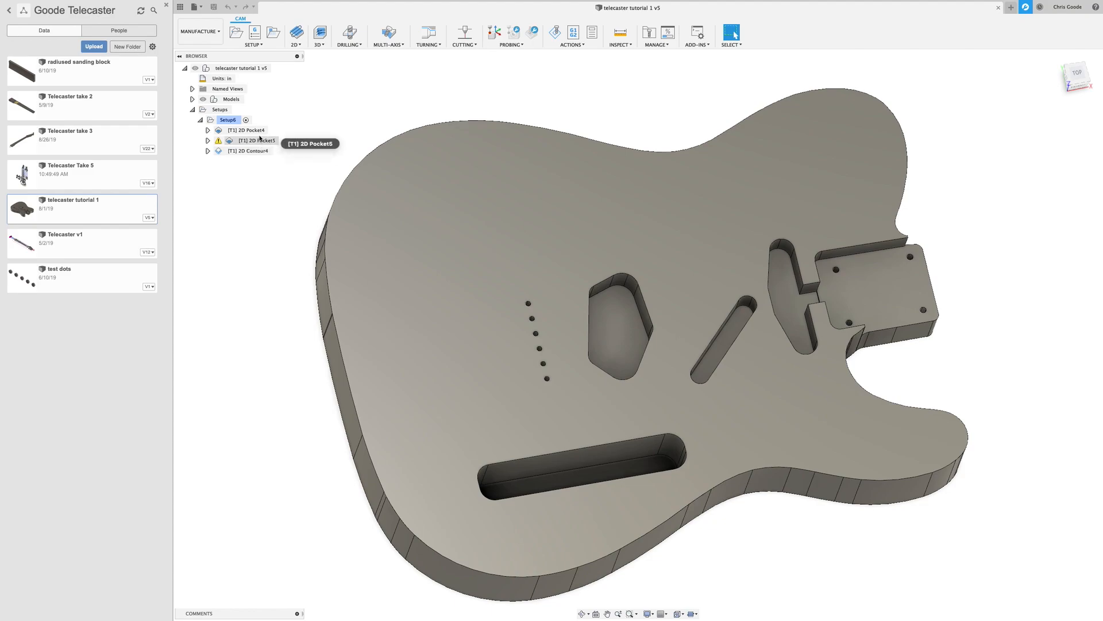
Preview the 2D Pocket4, 2D Pocket5 and 2D Contour4 toolpaths one after another
left_click(245, 130)
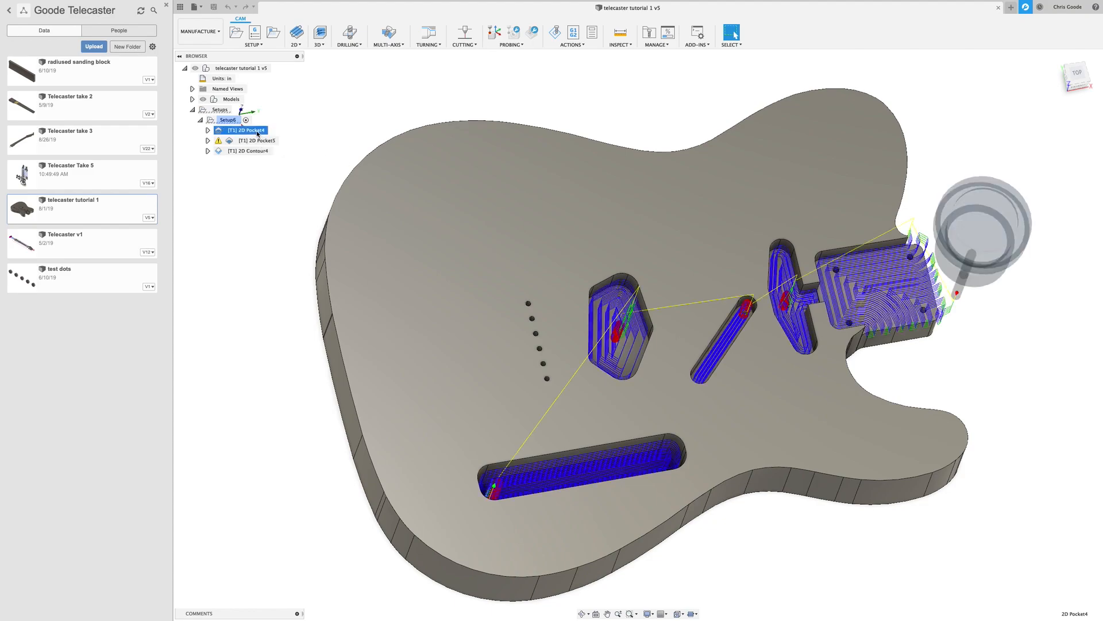
left_click(257, 140)
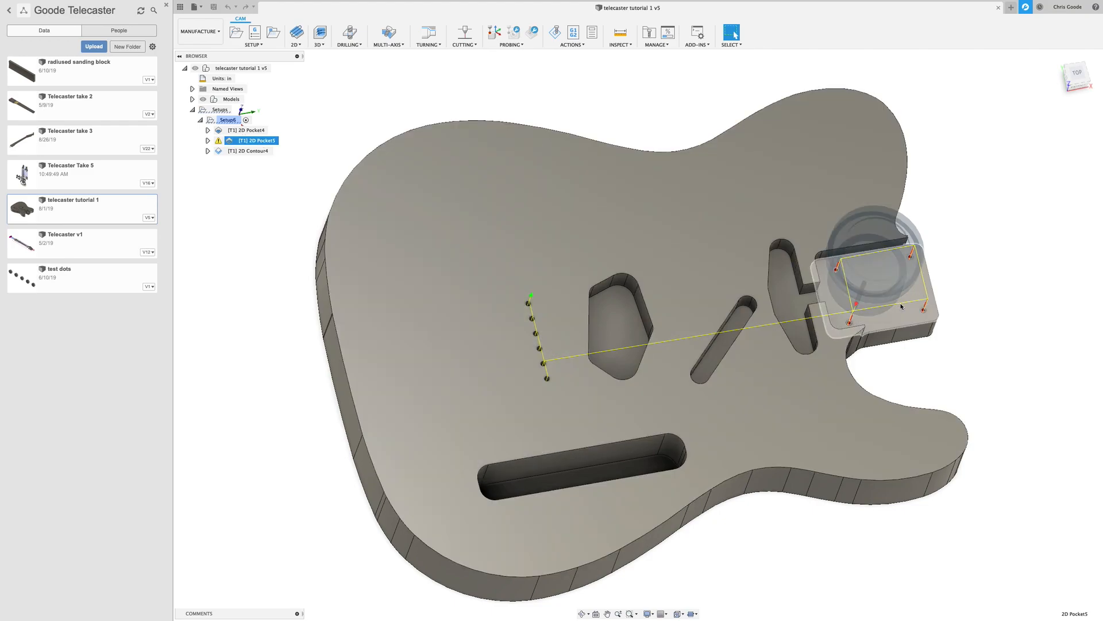
left_click(247, 150)
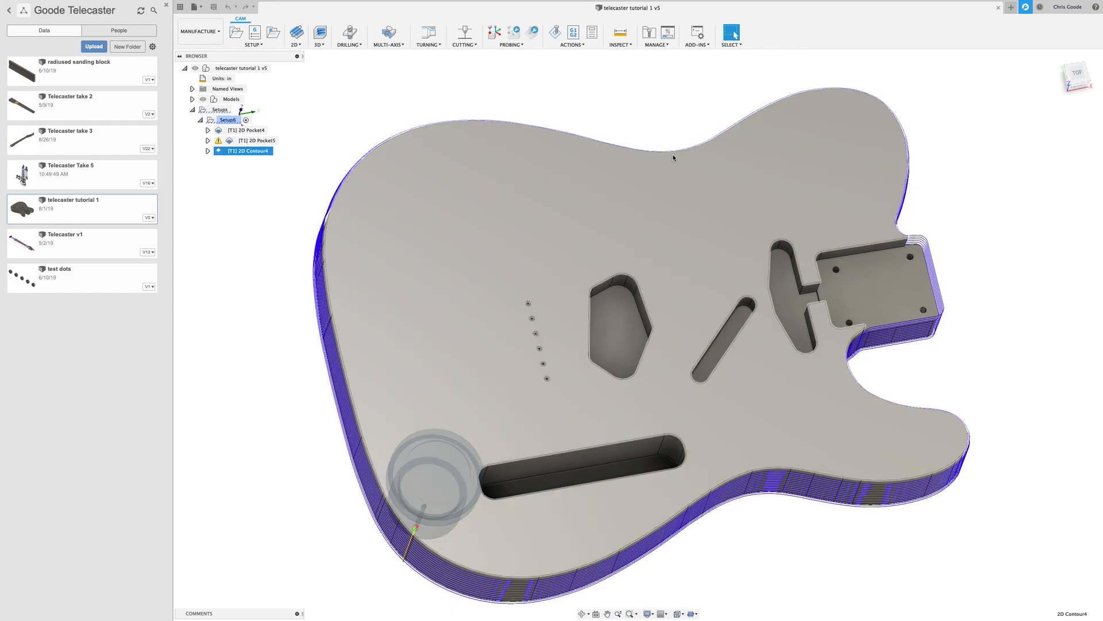
mouse_move(807, 143)
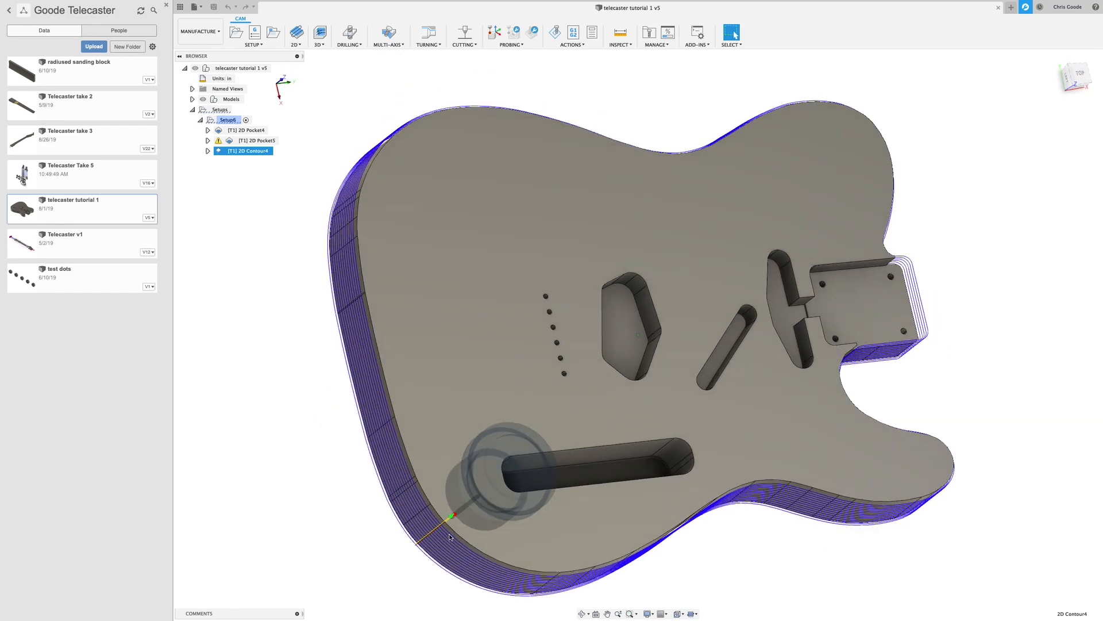
mouse_move(308, 322)
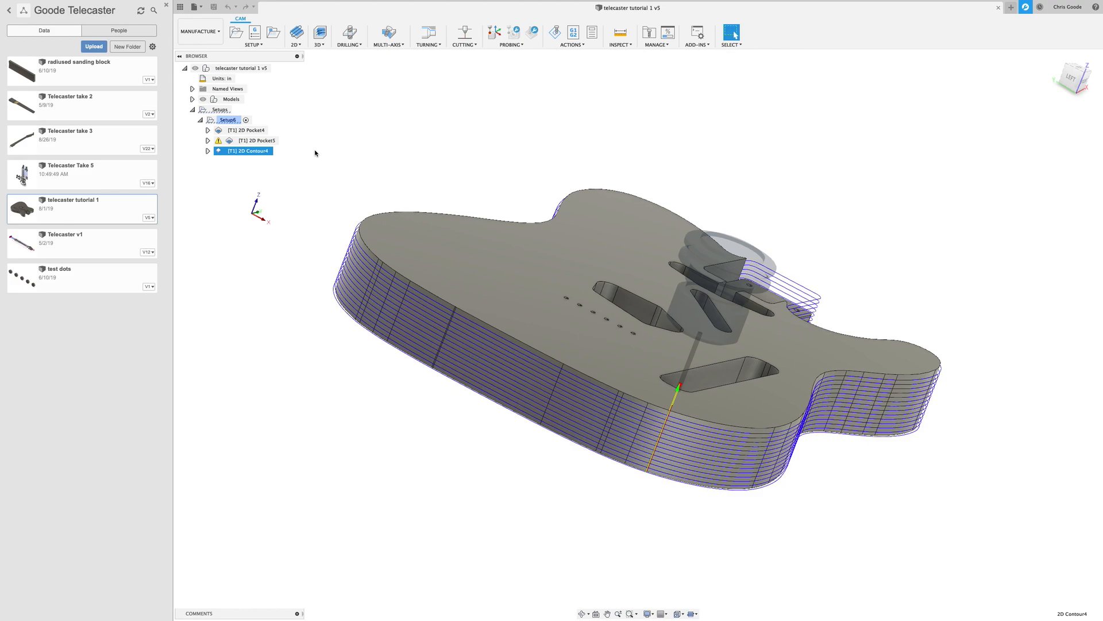
mouse_move(759, 177)
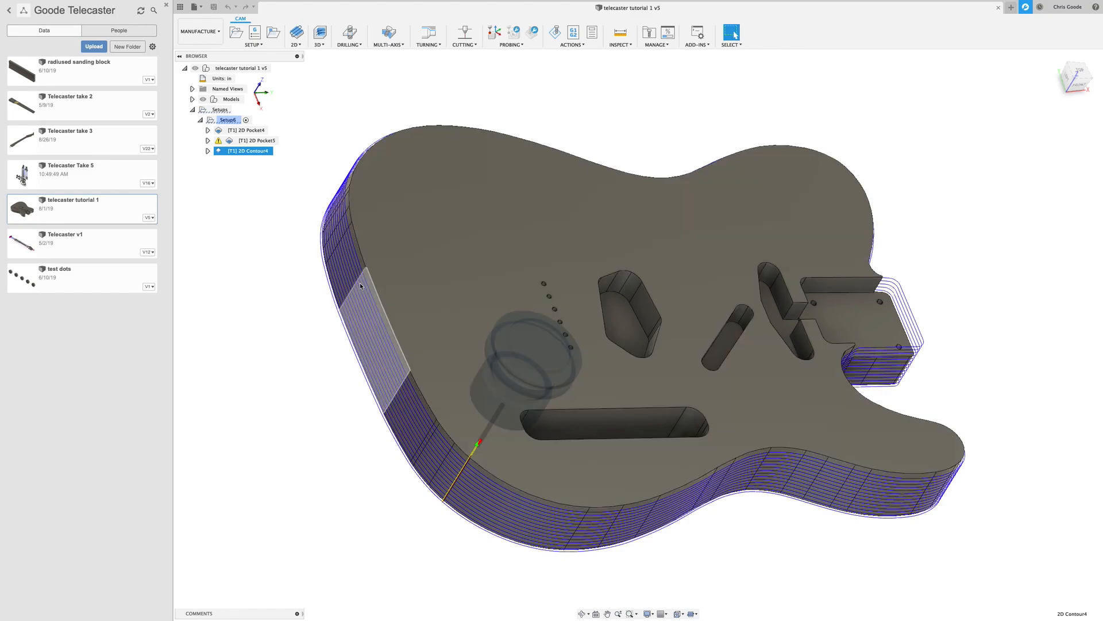
mouse_move(242, 130)
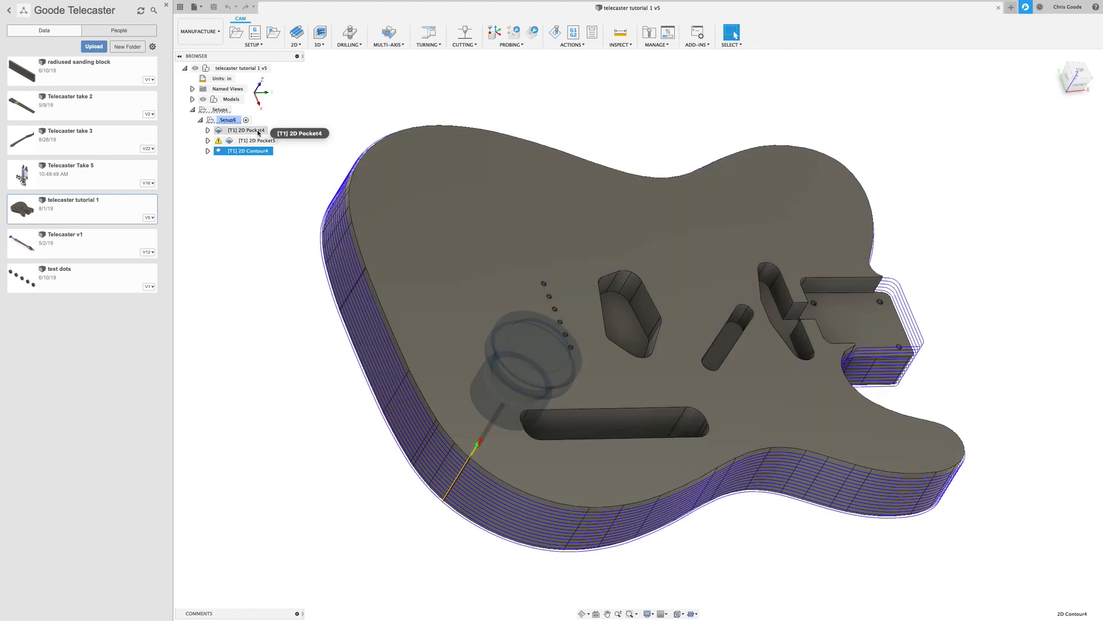
Re-preview the toolpaths and move 2D Contour4 above 2D Pocket5 in the Setup browser
left_click(247, 130)
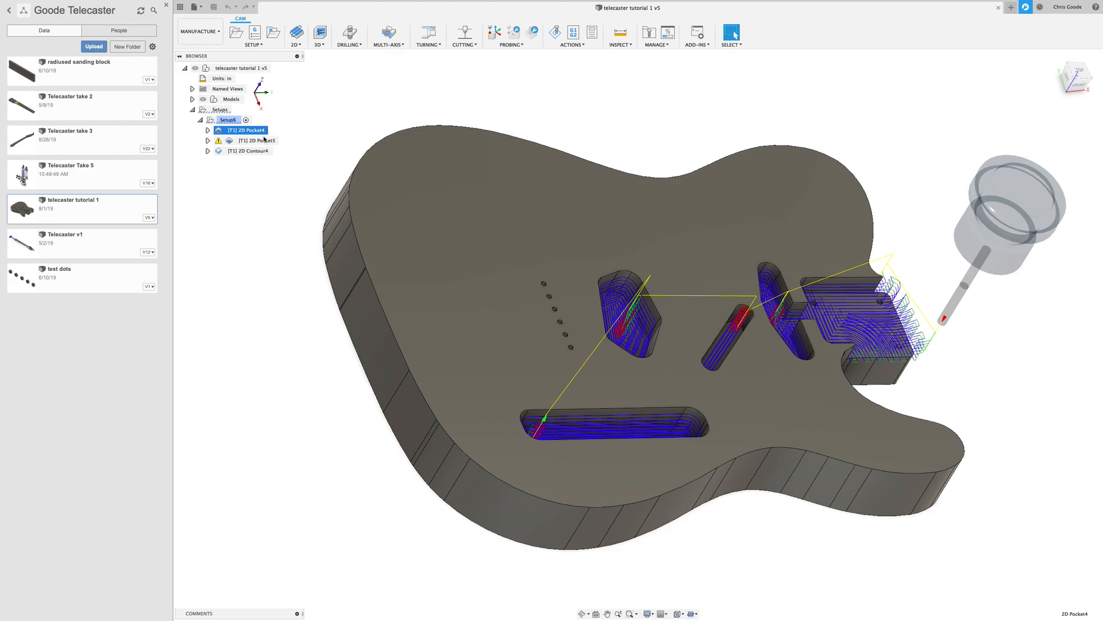
left_click(245, 151)
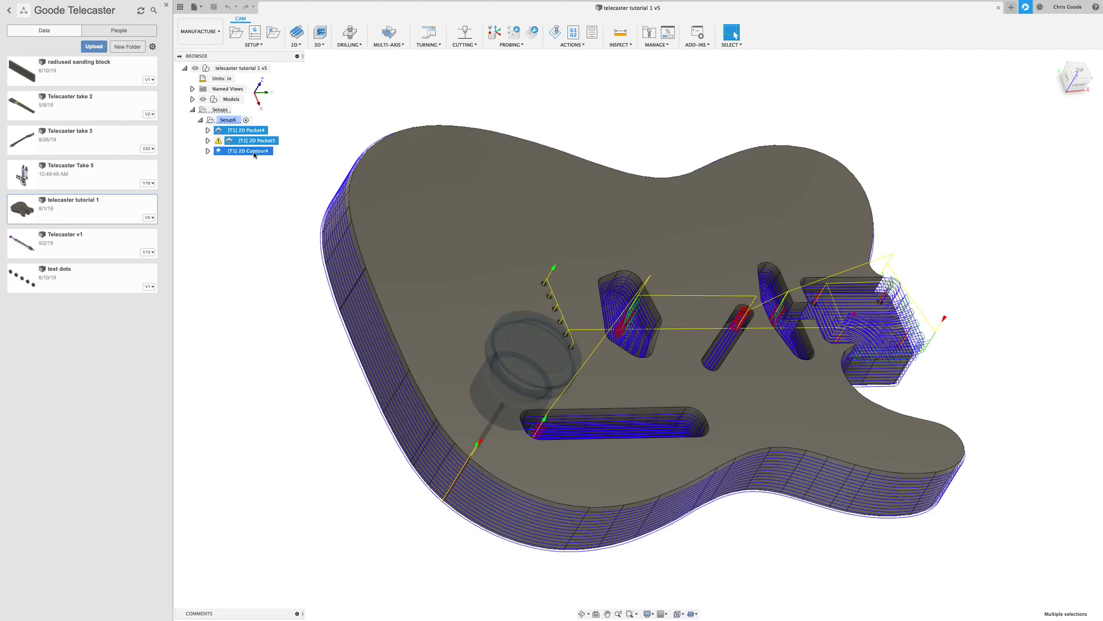
mouse_move(243, 151)
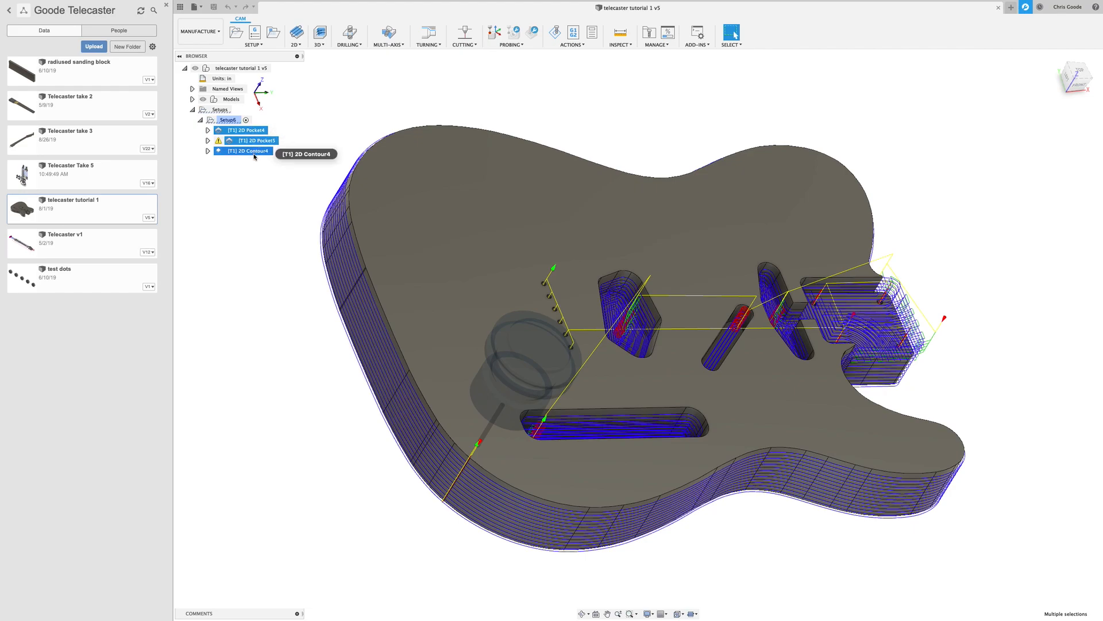
mouse_move(251, 130)
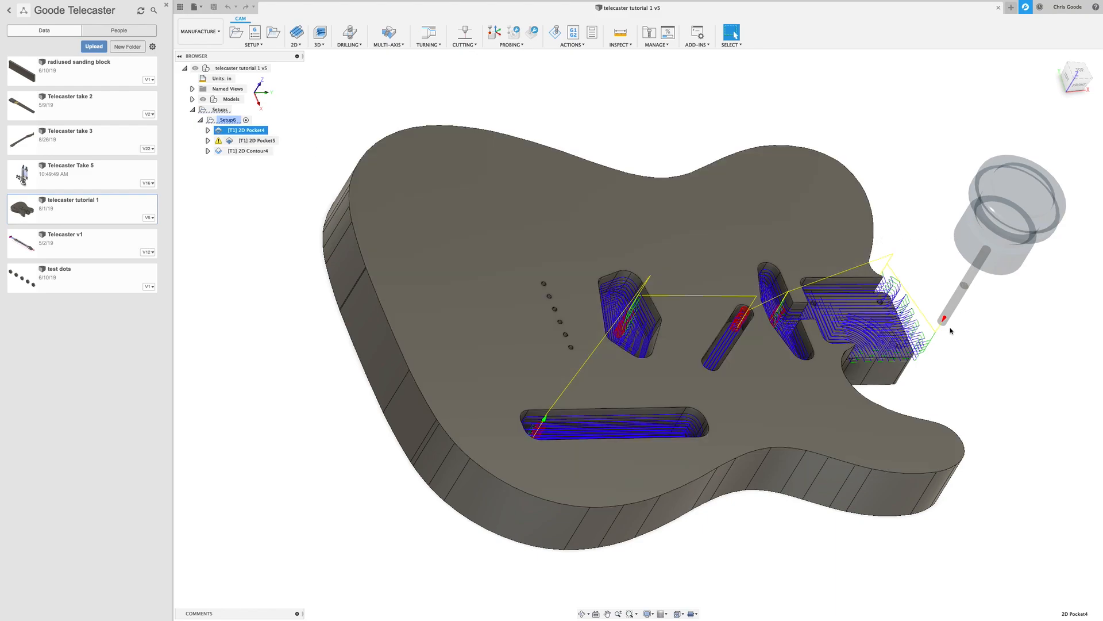
left_click(257, 140)
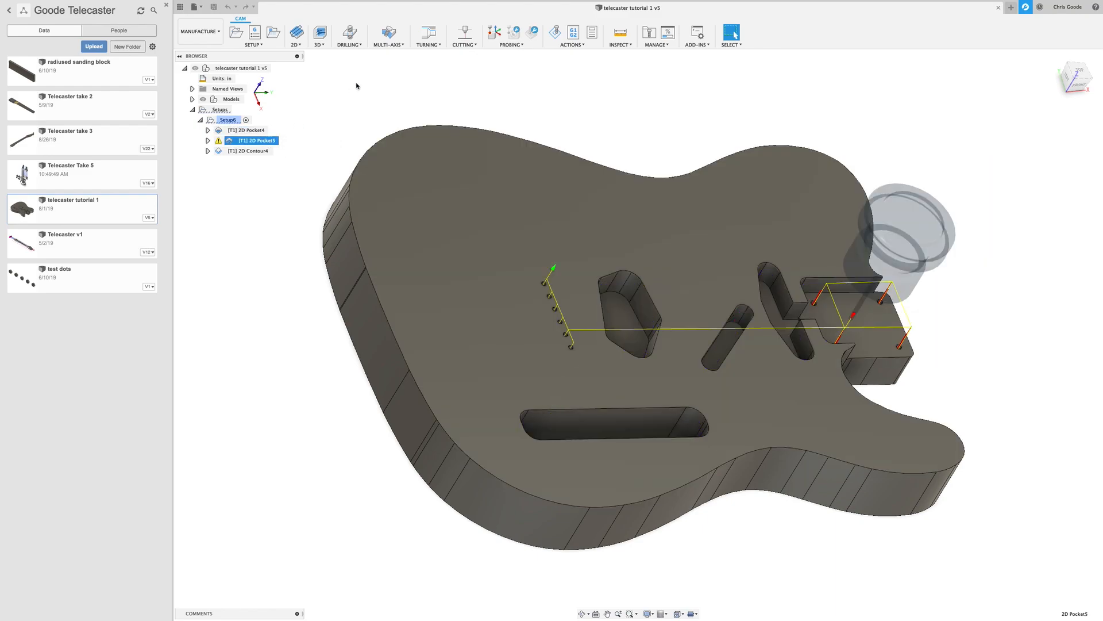
mouse_move(818, 344)
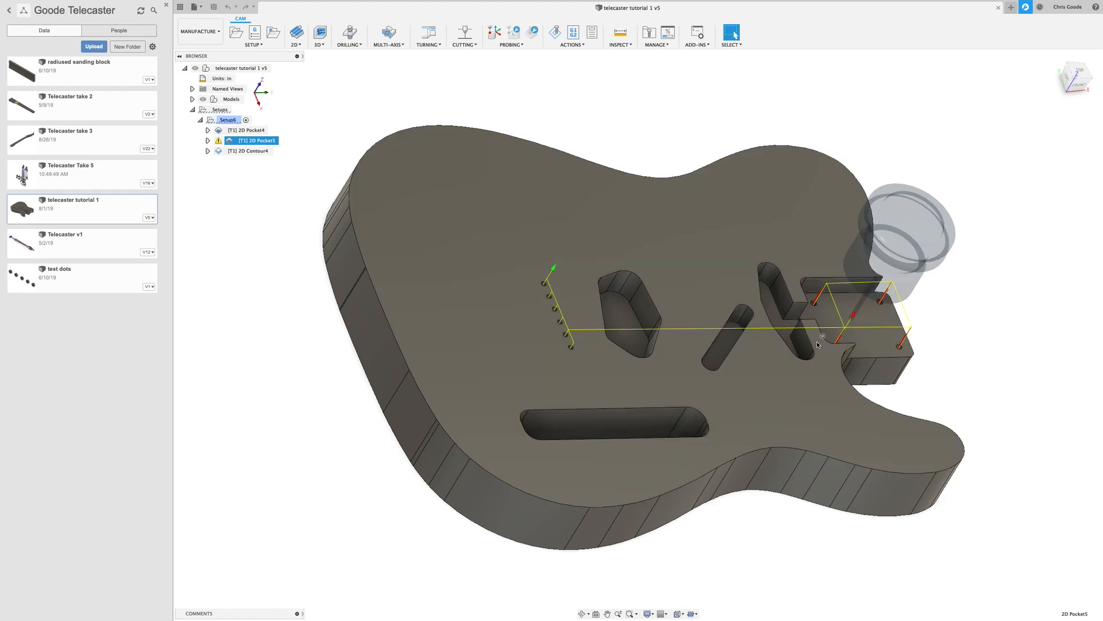
mouse_move(247, 151)
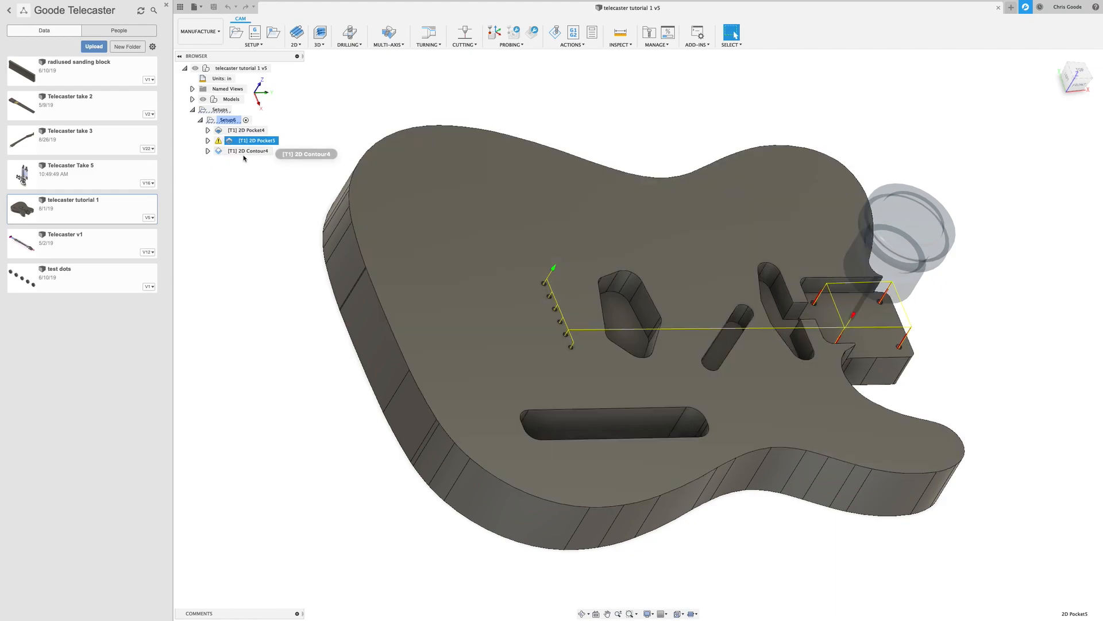
left_click(247, 151)
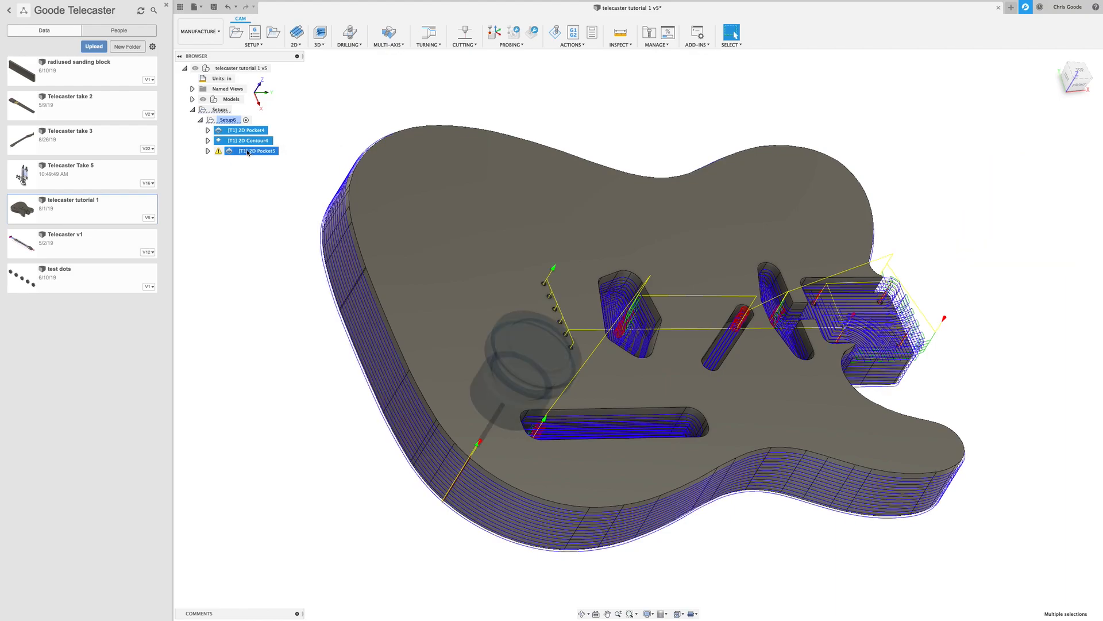
mouse_move(247, 140)
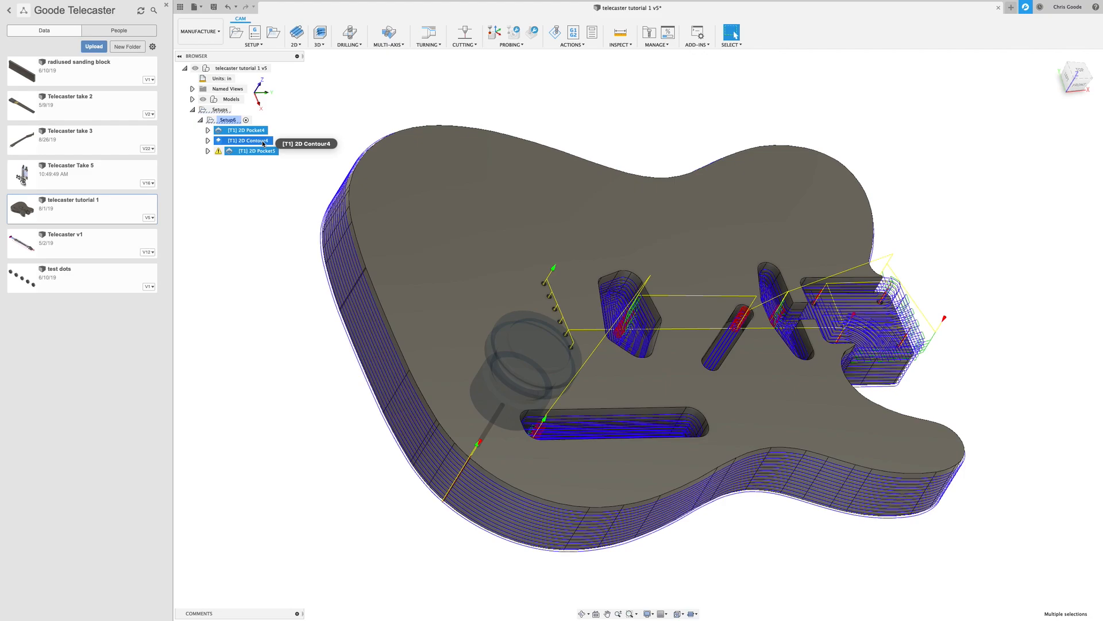
mouse_move(292, 144)
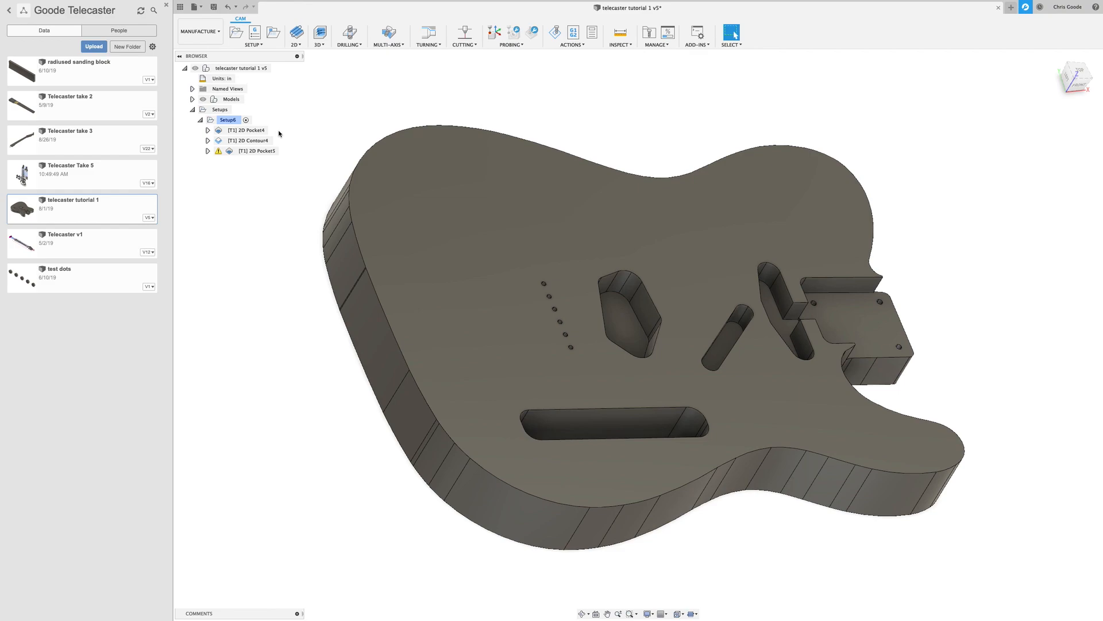
mouse_move(291, 153)
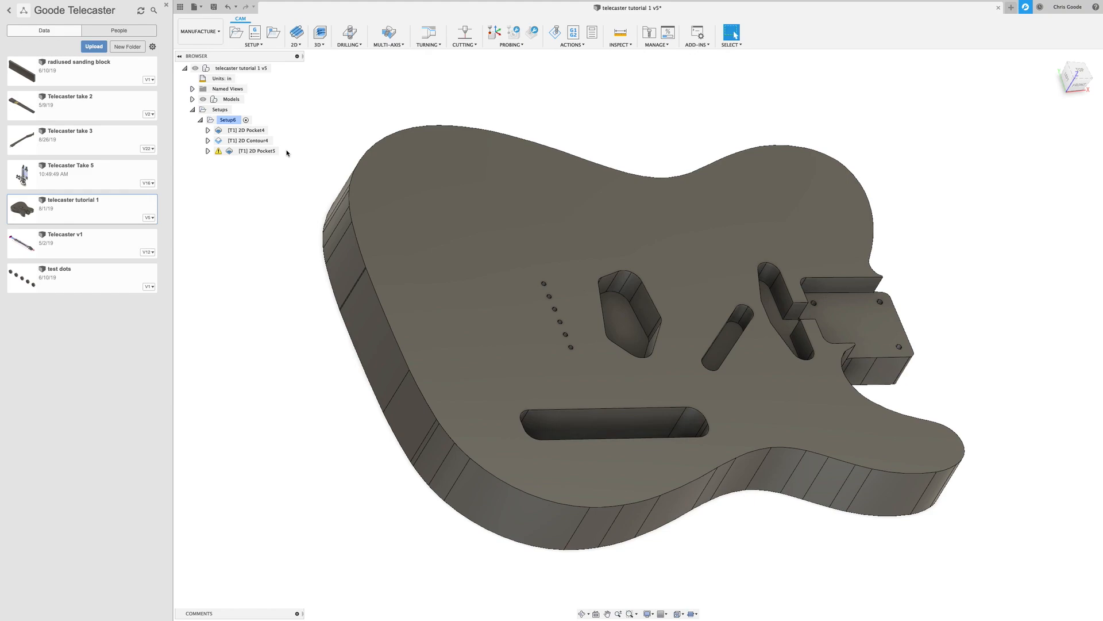
mouse_move(247, 131)
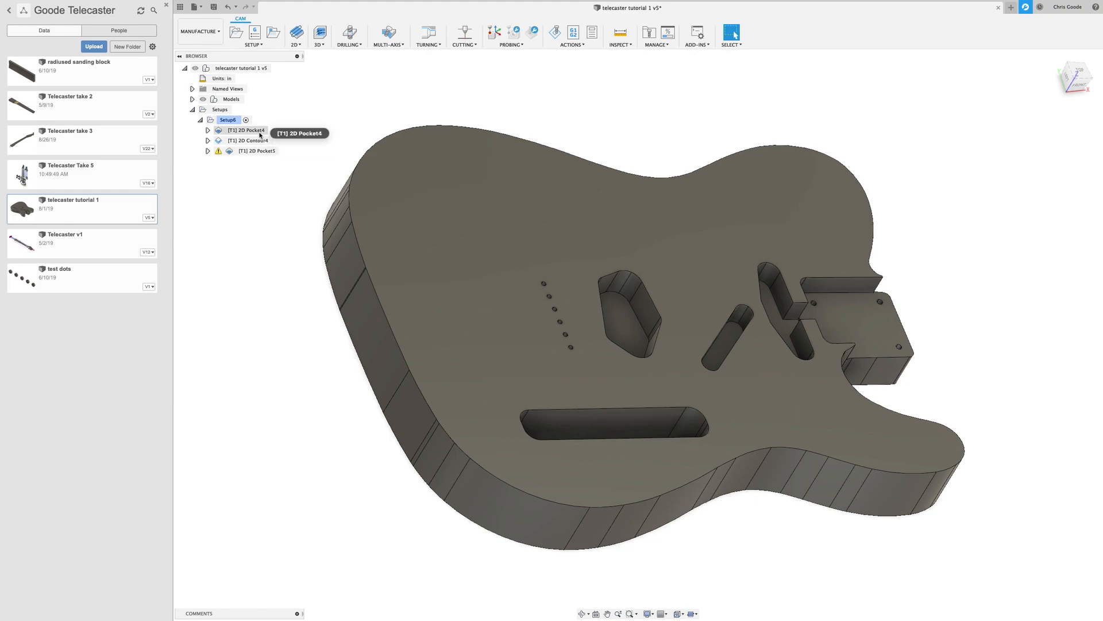
Select 2D Pocket4 together with 2D Contour4, excluding the warning-flagged 2D Pocket5
left_click(250, 141)
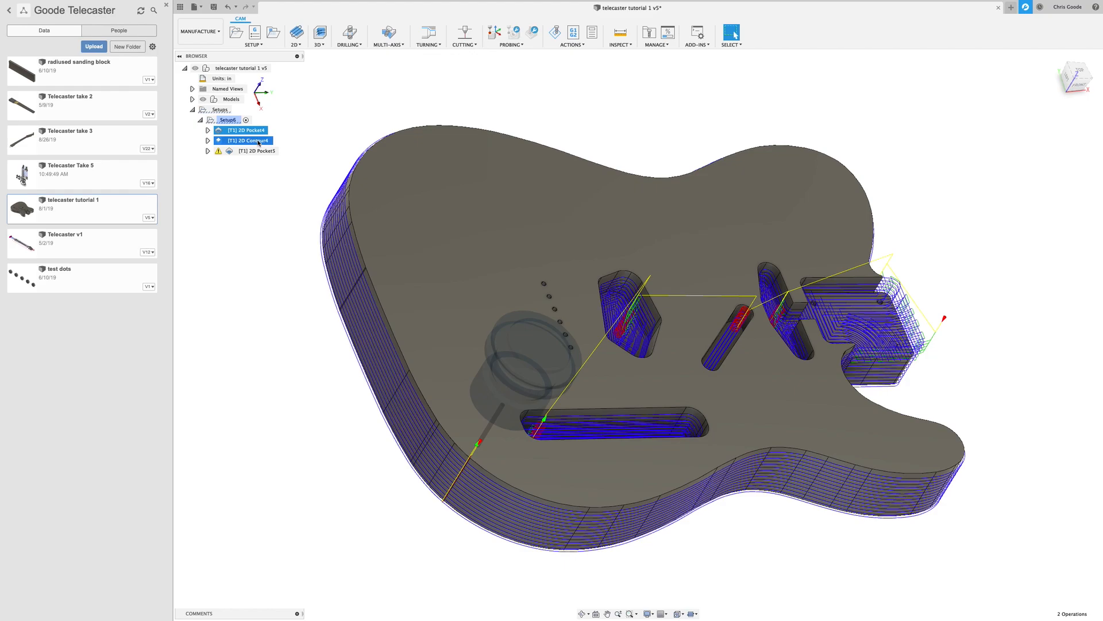
left_click(252, 150)
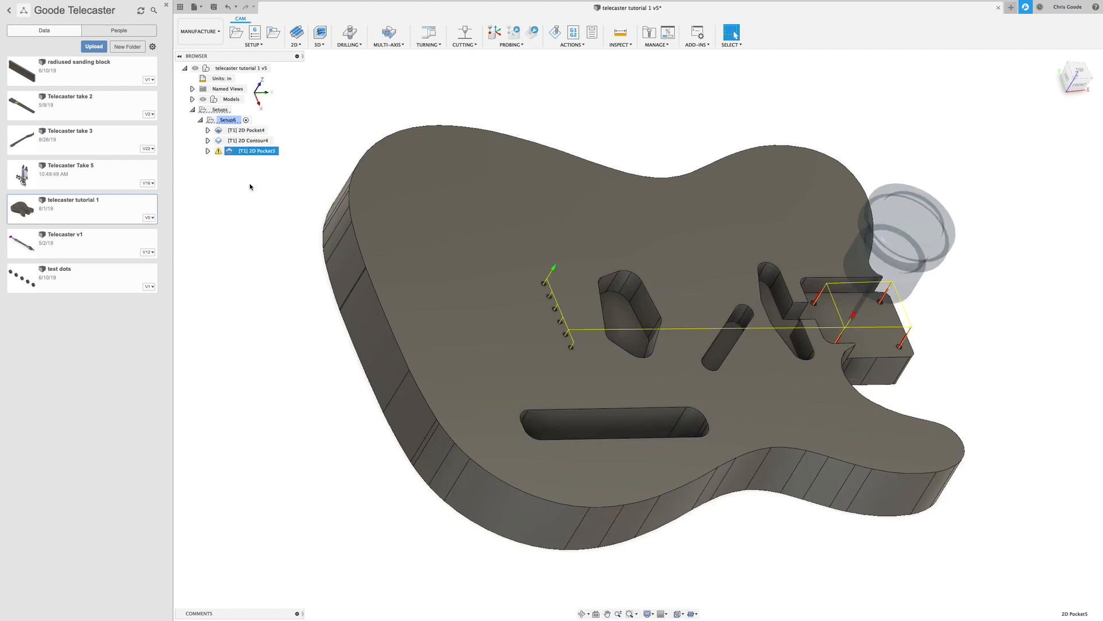
mouse_move(282, 131)
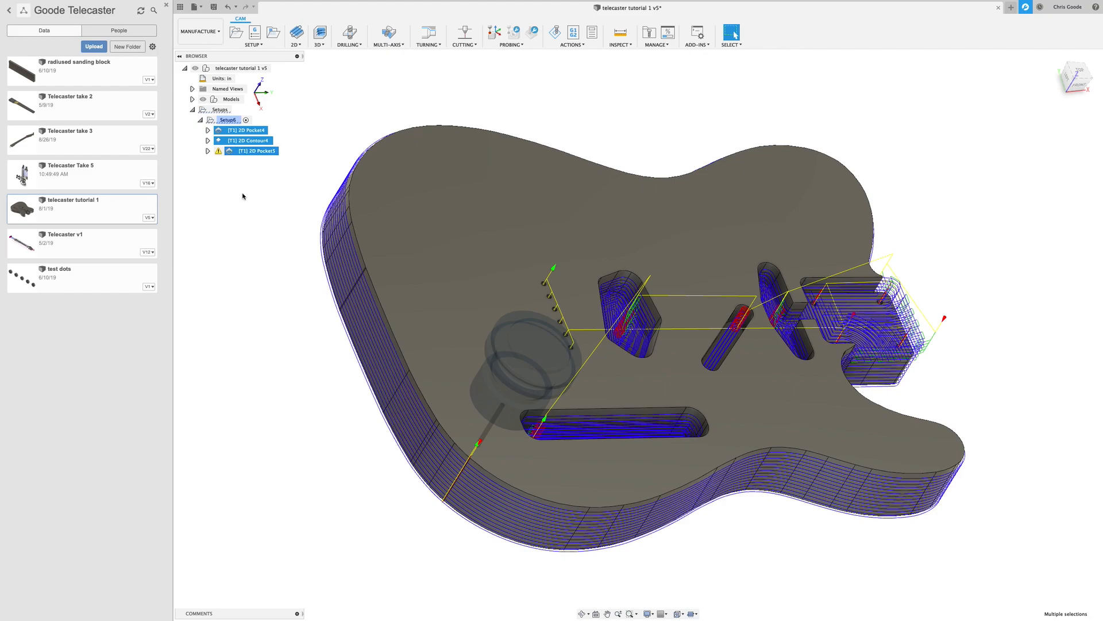
mouse_move(264, 184)
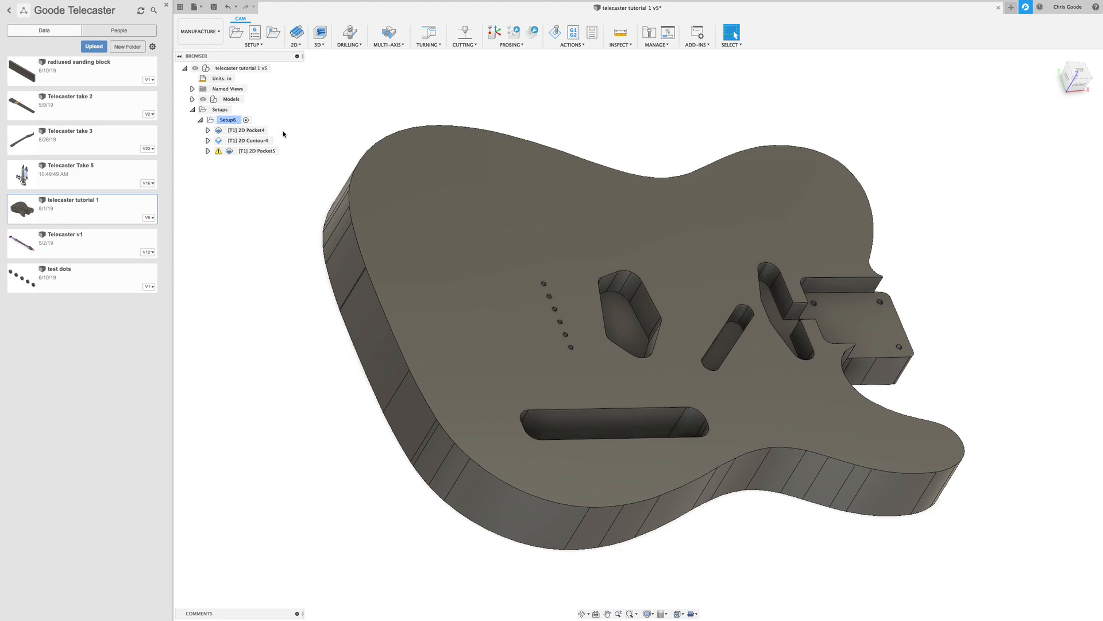
left_click(244, 129)
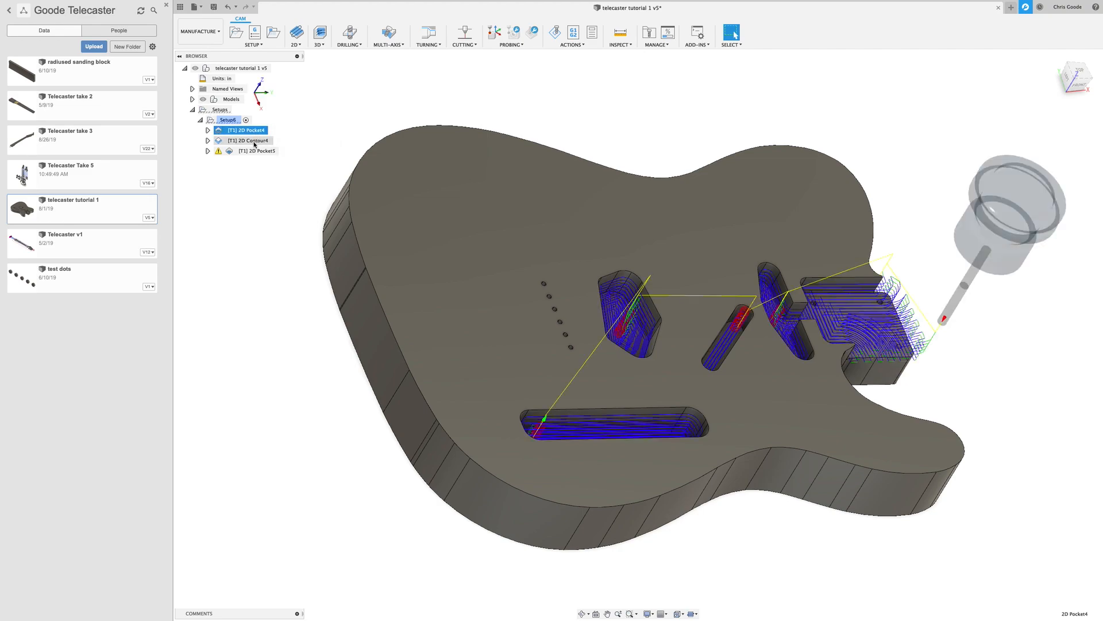
left_click(247, 140)
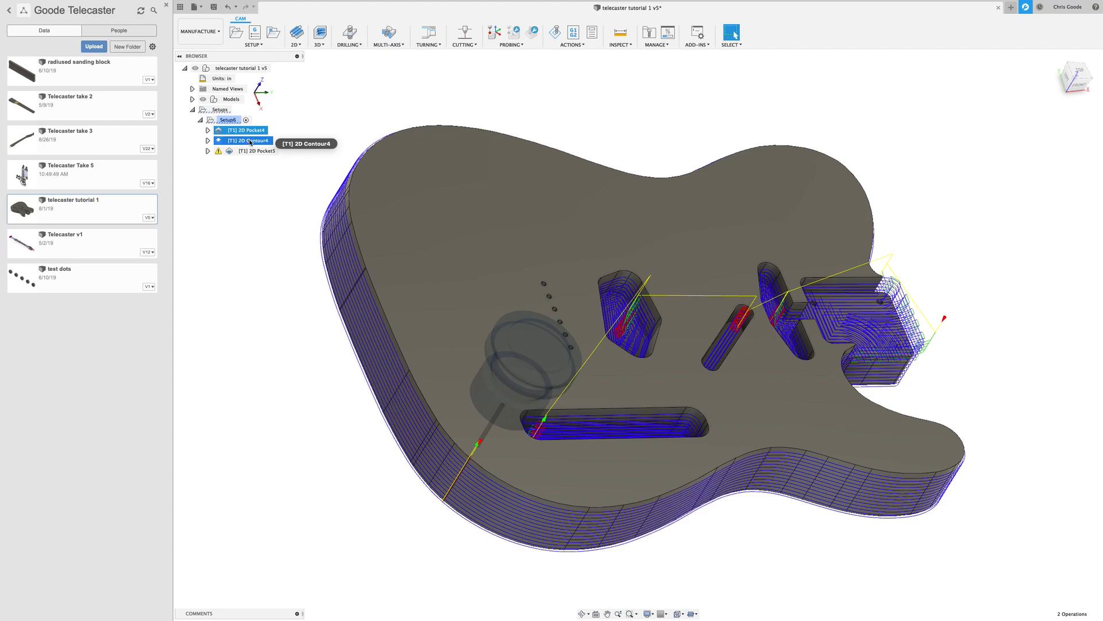
mouse_move(253, 142)
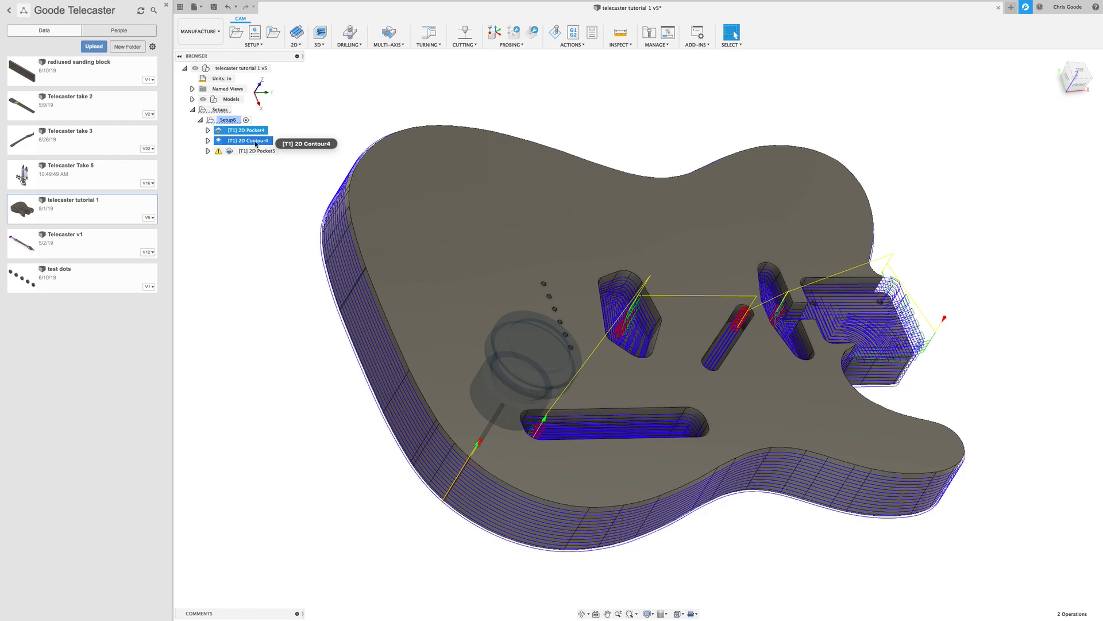
Start Post Process for the selected operations and scroll the post processor list toward Mach3Mill
right_click(245, 140)
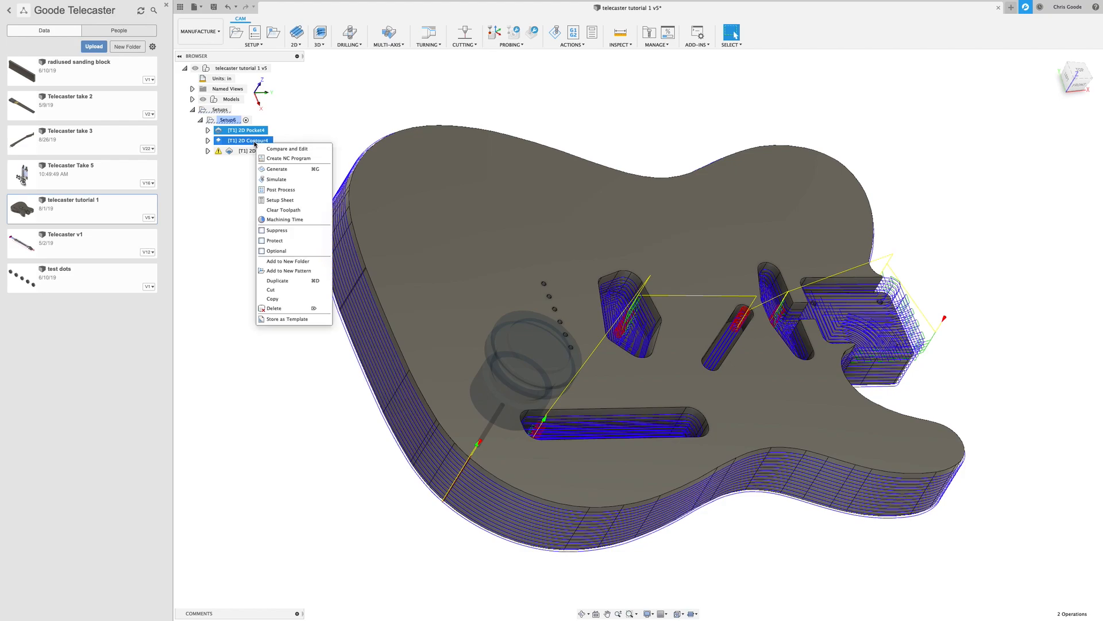
mouse_move(280, 189)
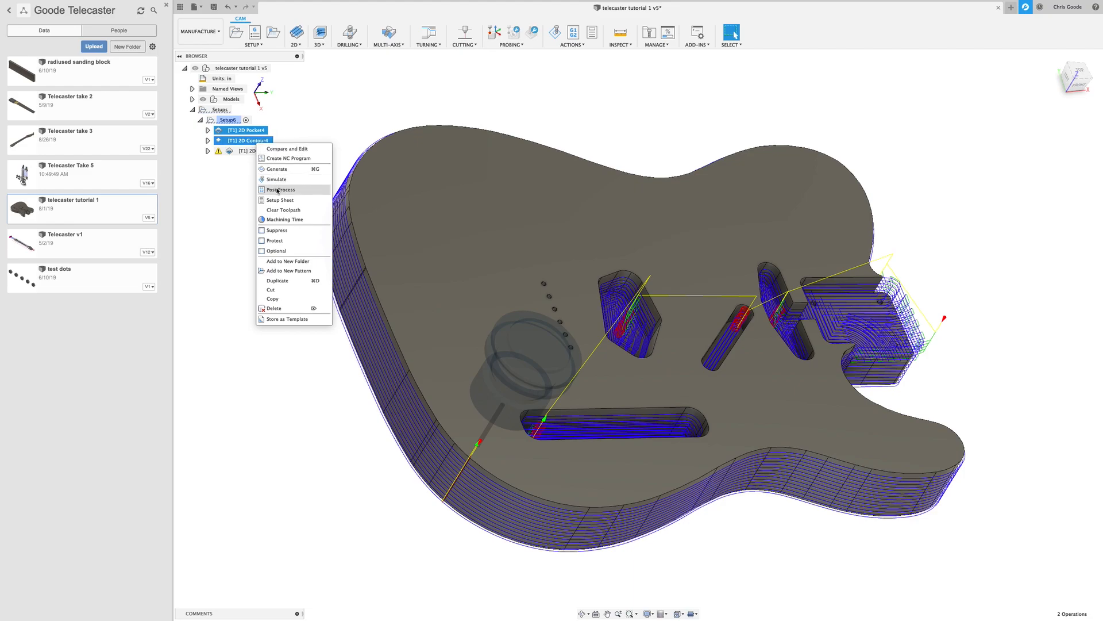
mouse_move(281, 189)
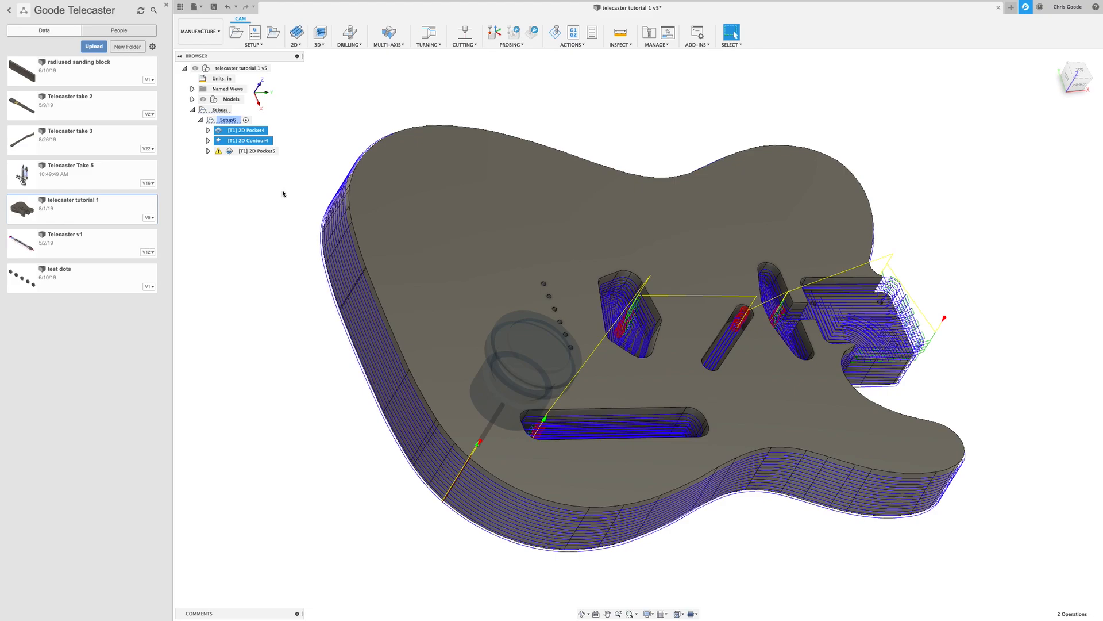
left_click(572, 35)
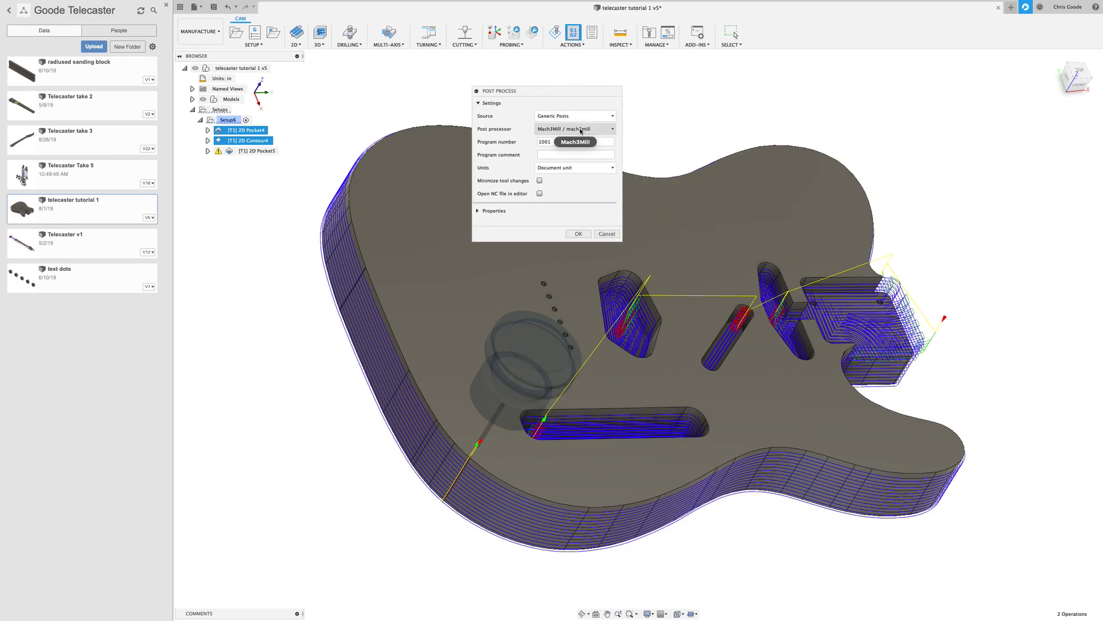
mouse_move(481, 134)
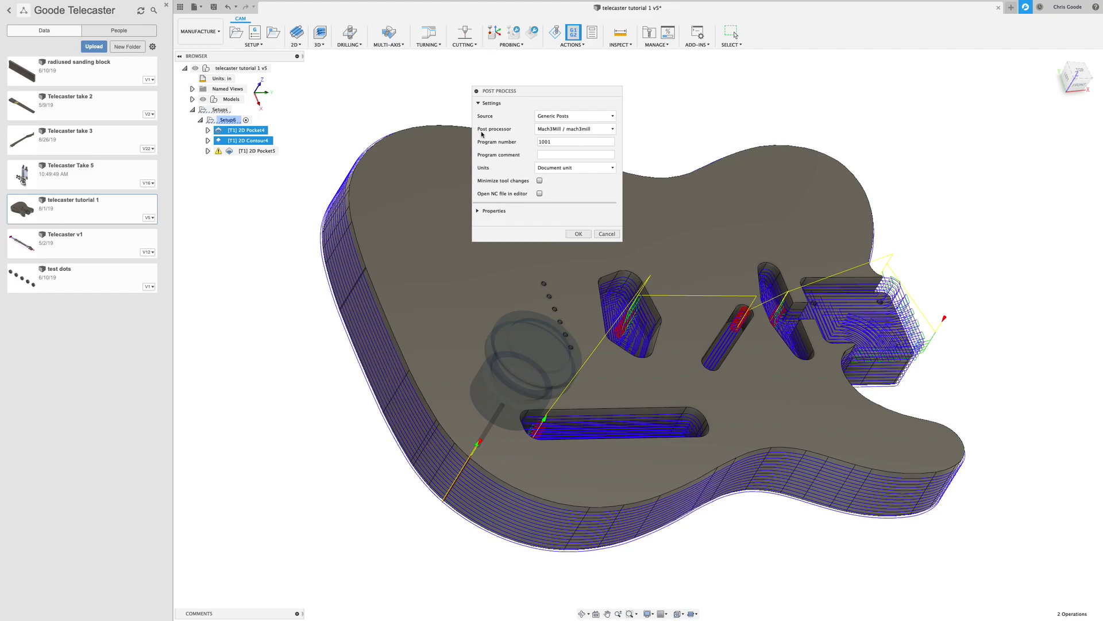
mouse_move(482, 133)
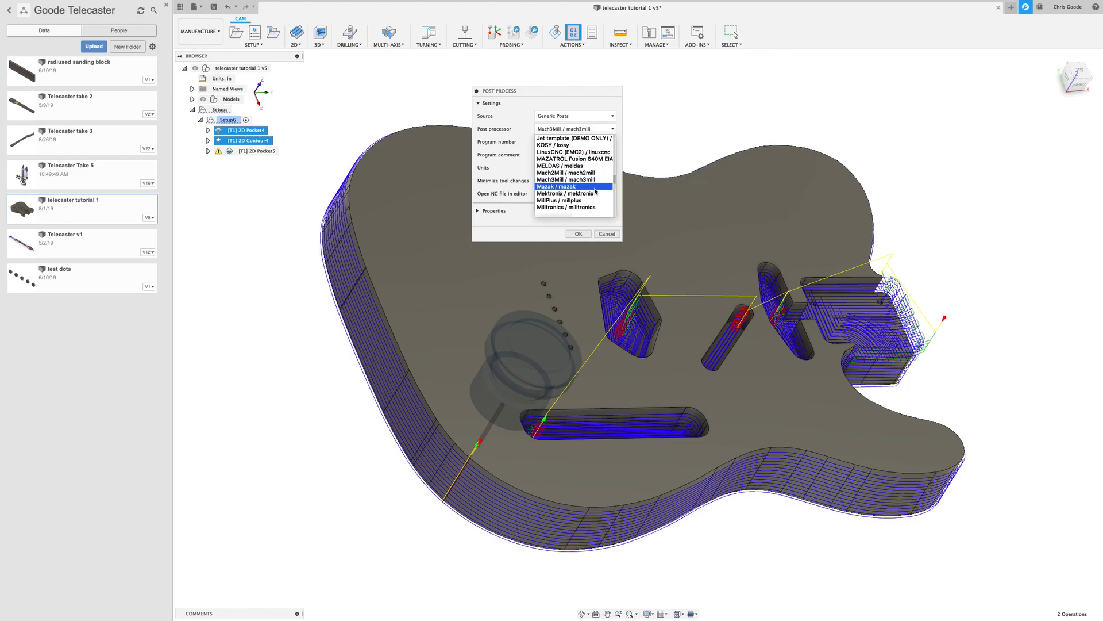
scroll("down", 3)
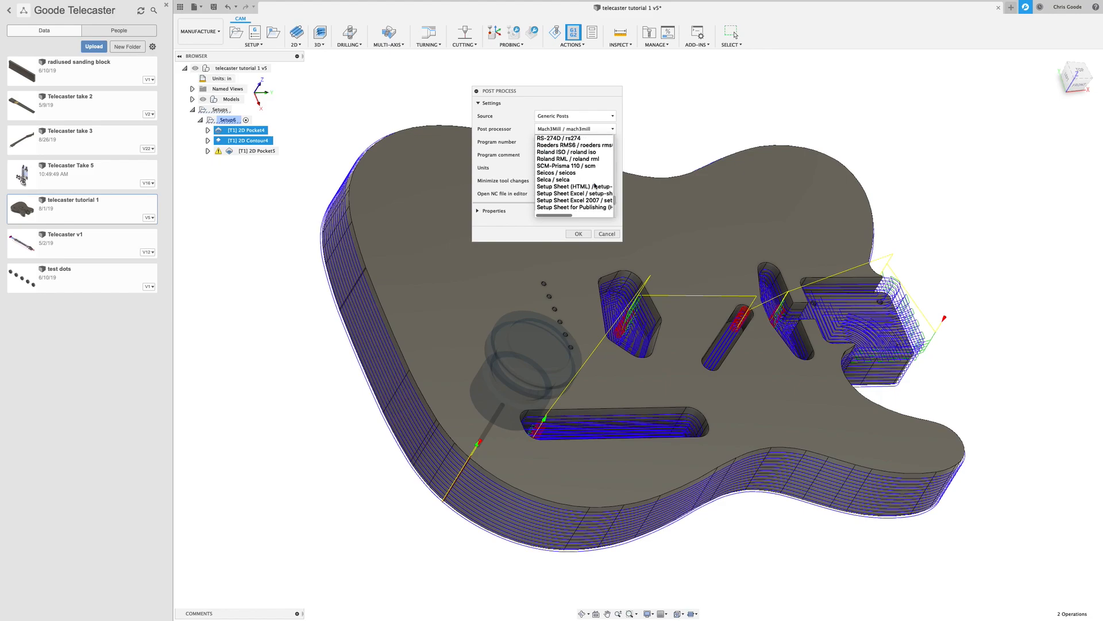
scroll("down", 3)
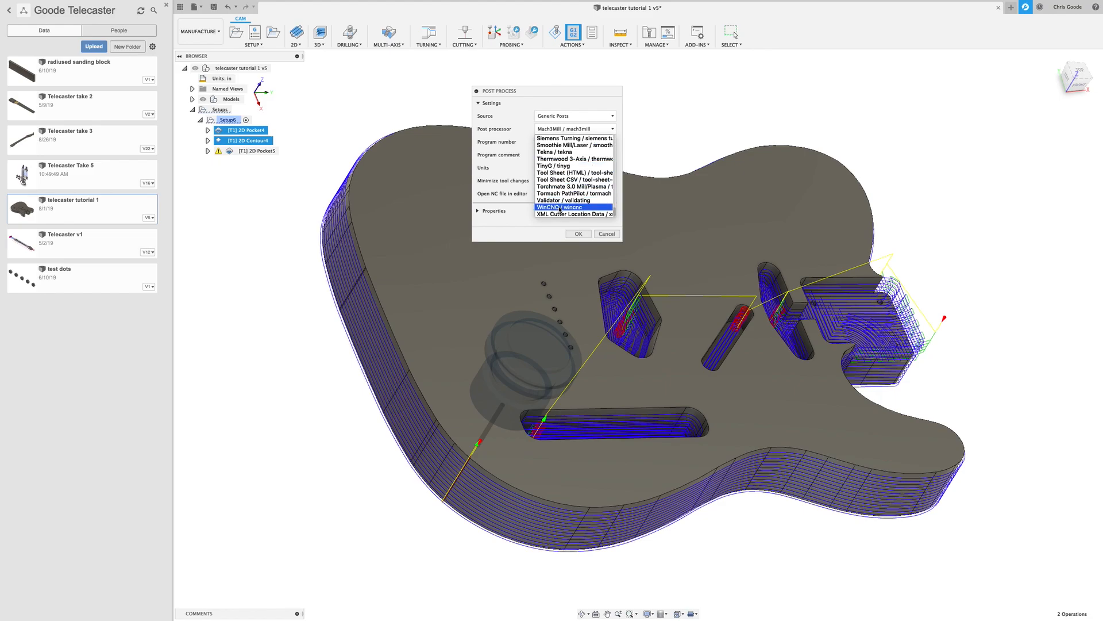
mouse_move(574, 186)
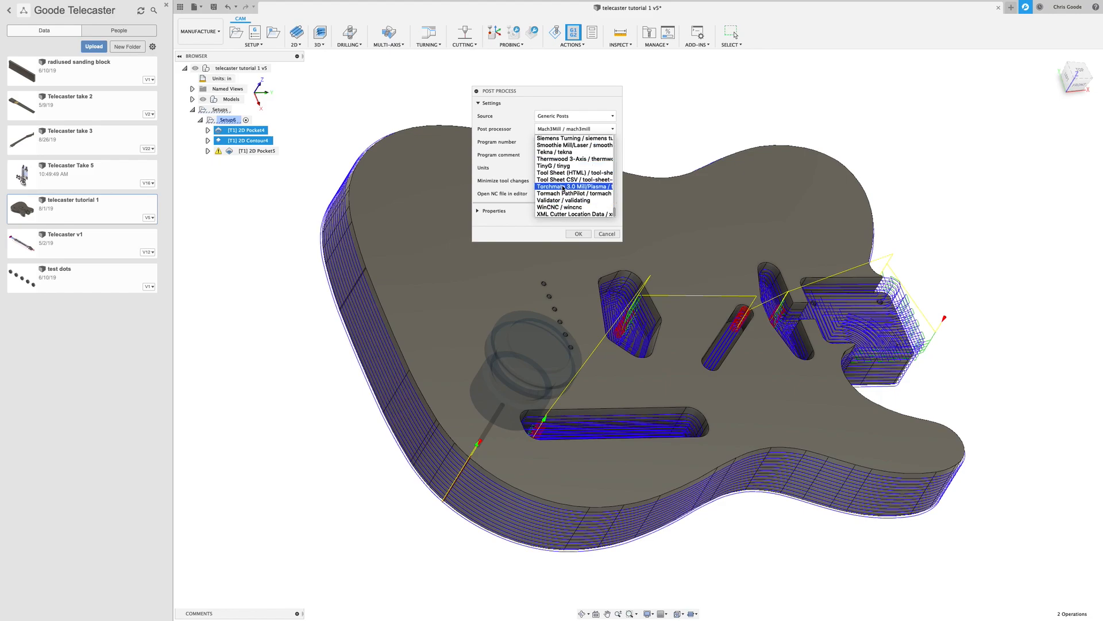
scroll("up", 3)
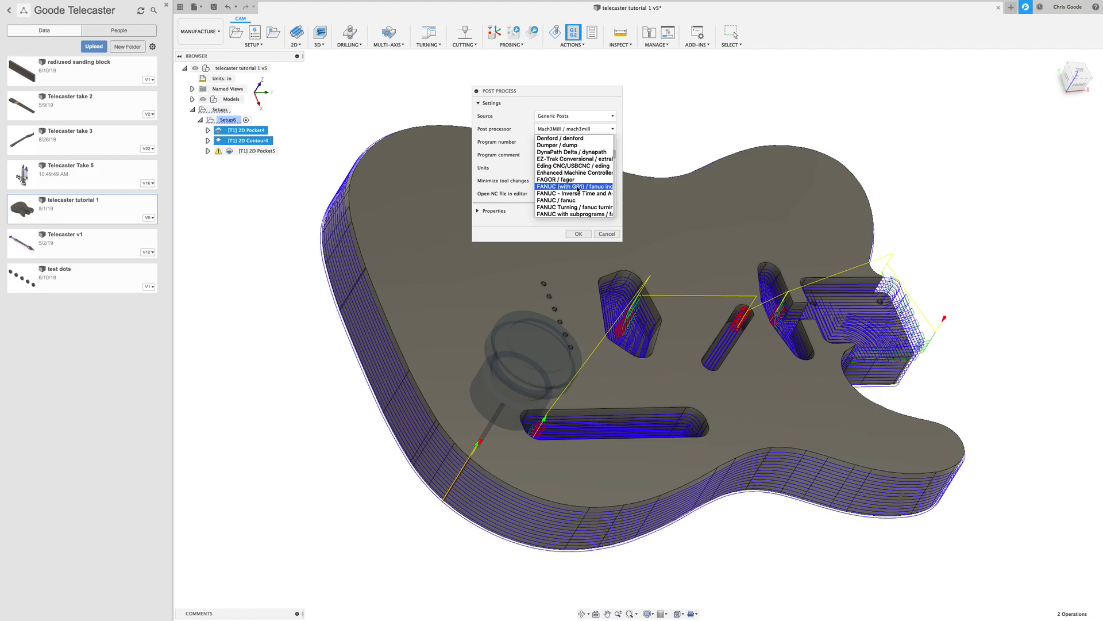
scroll("down", 3)
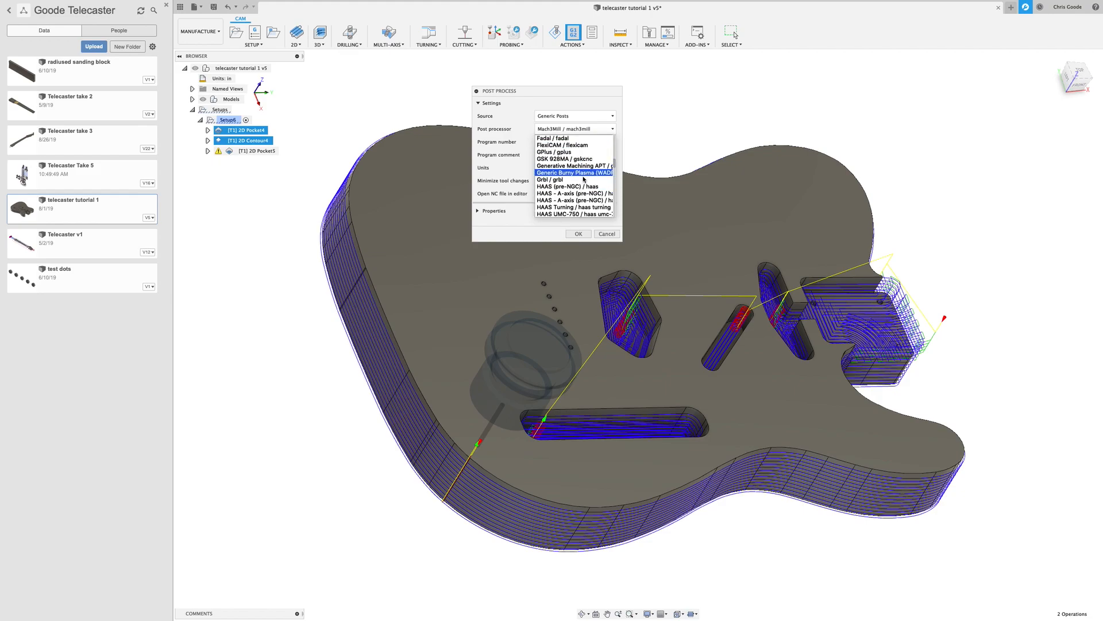
scroll("down", 3)
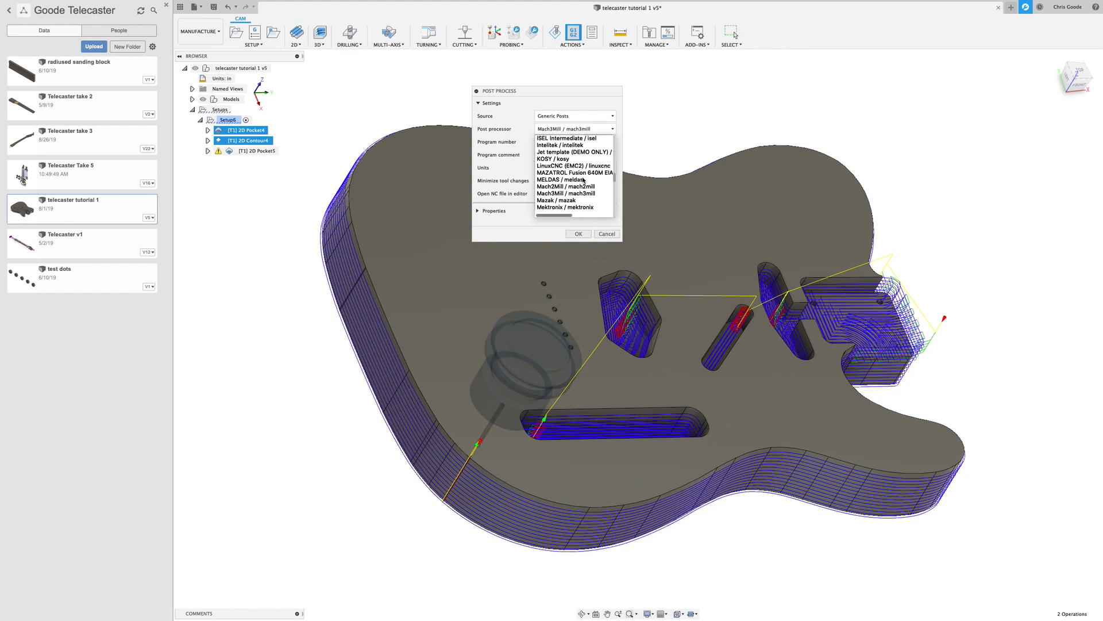
scroll("down", 3)
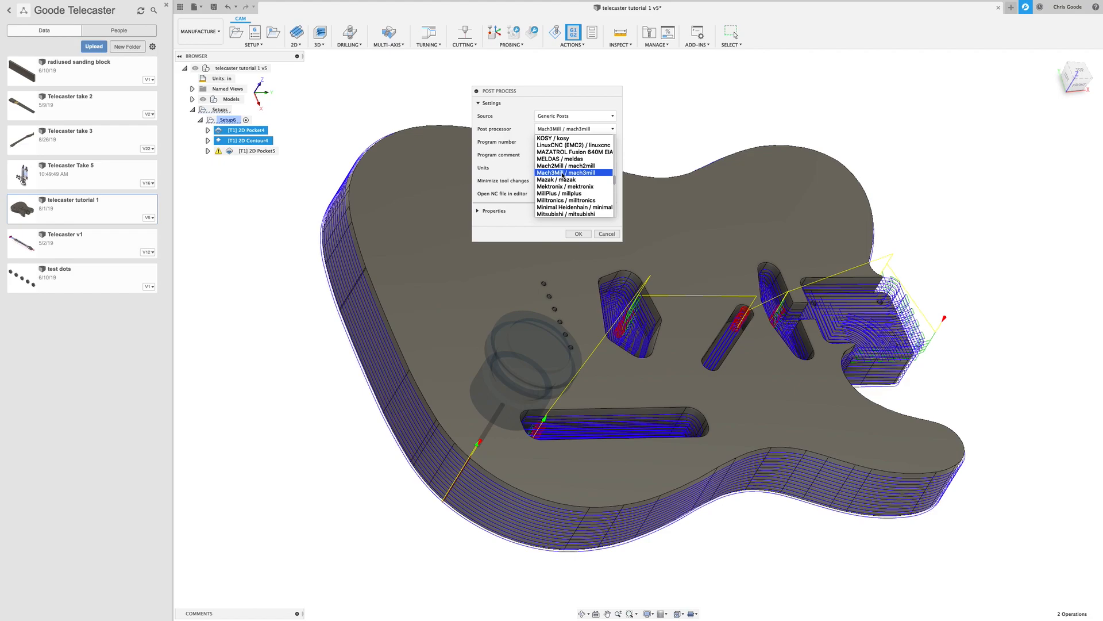
Choose Mach3Mill / mach3mill as the post processor and expand the Properties section
left_click(566, 173)
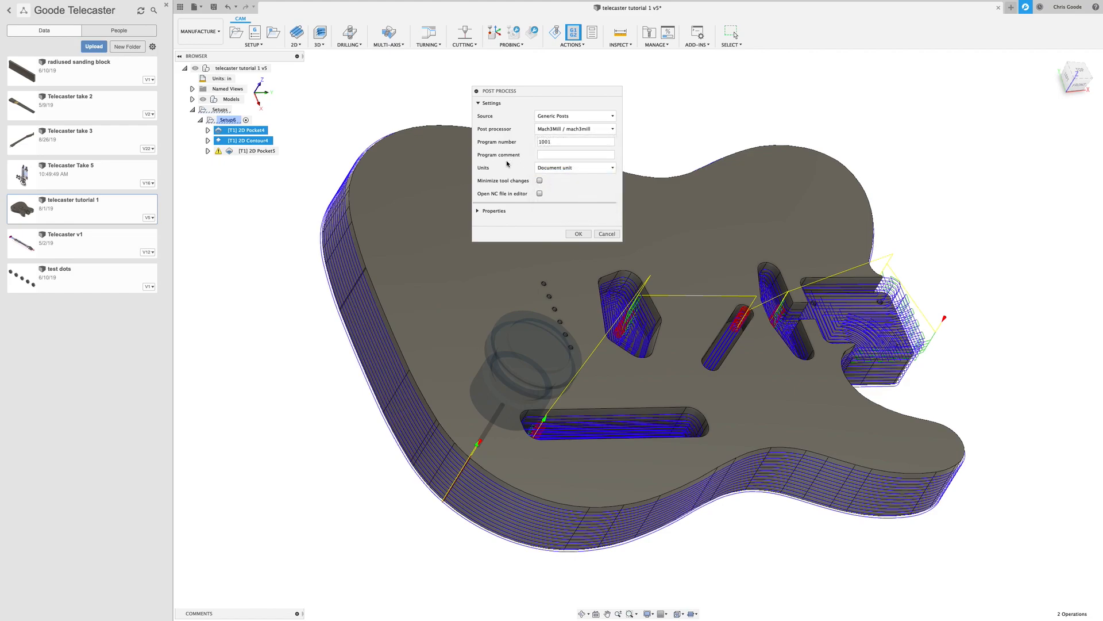
mouse_move(477, 213)
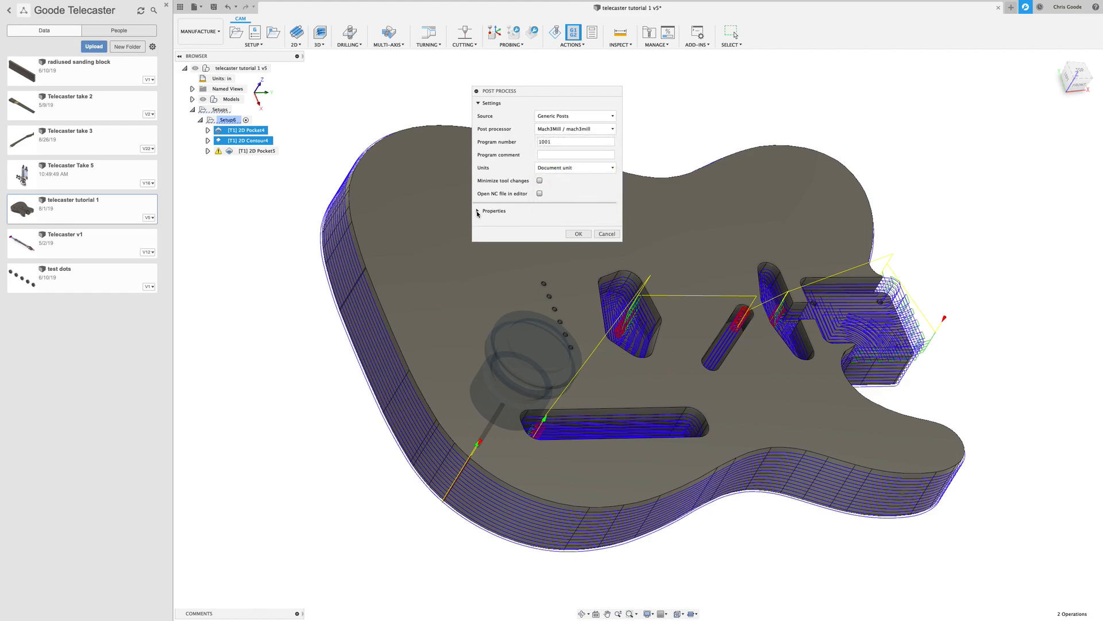
left_click(493, 210)
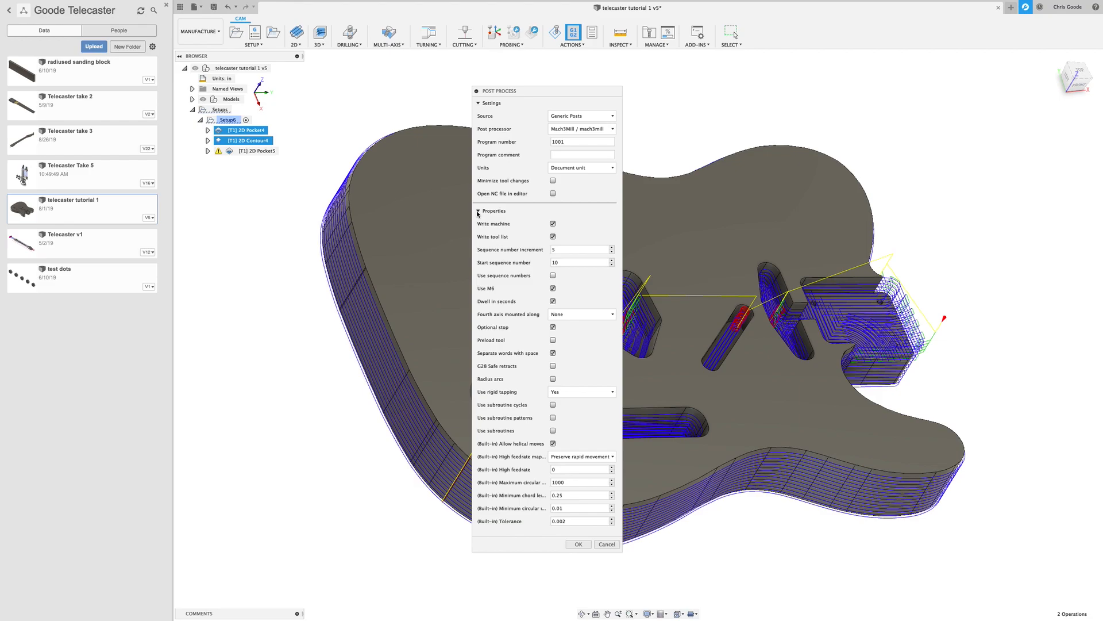
mouse_move(512, 216)
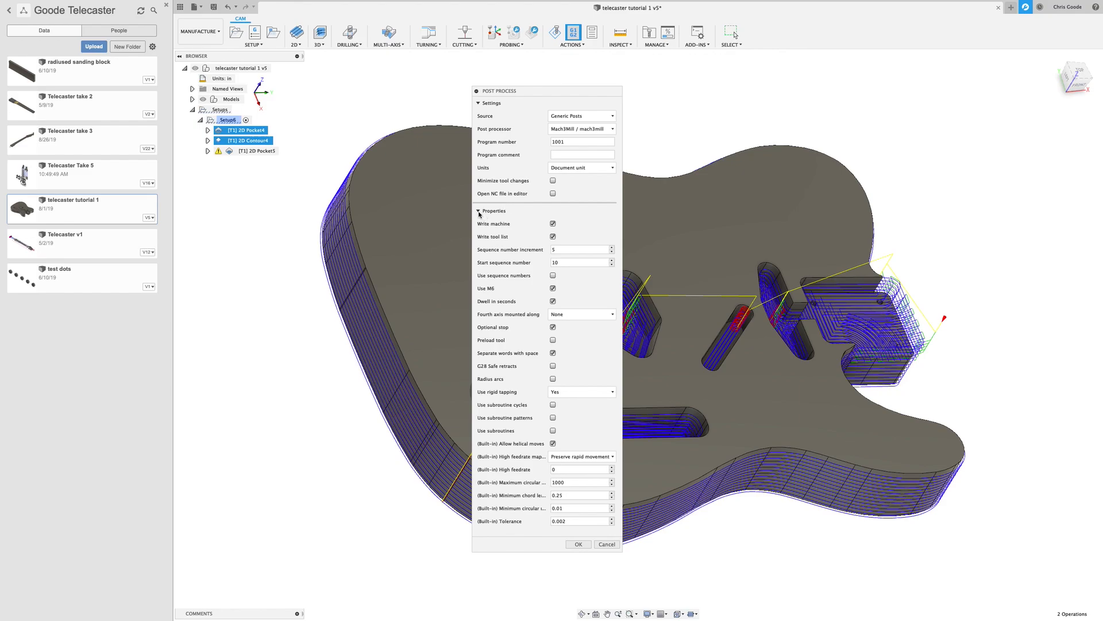
mouse_move(537, 140)
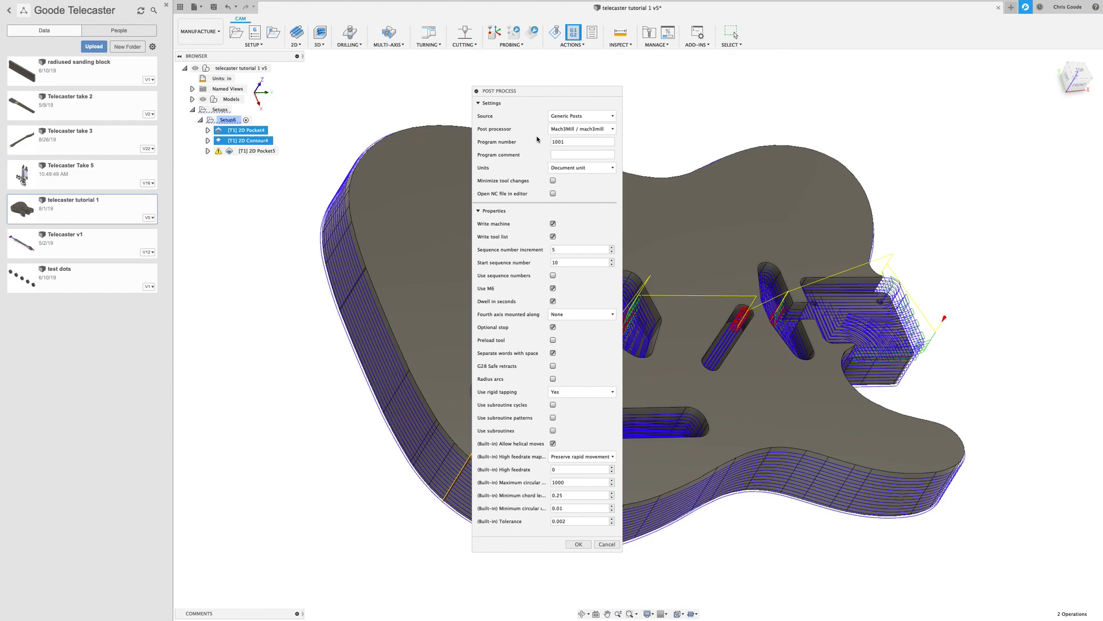
mouse_move(553, 366)
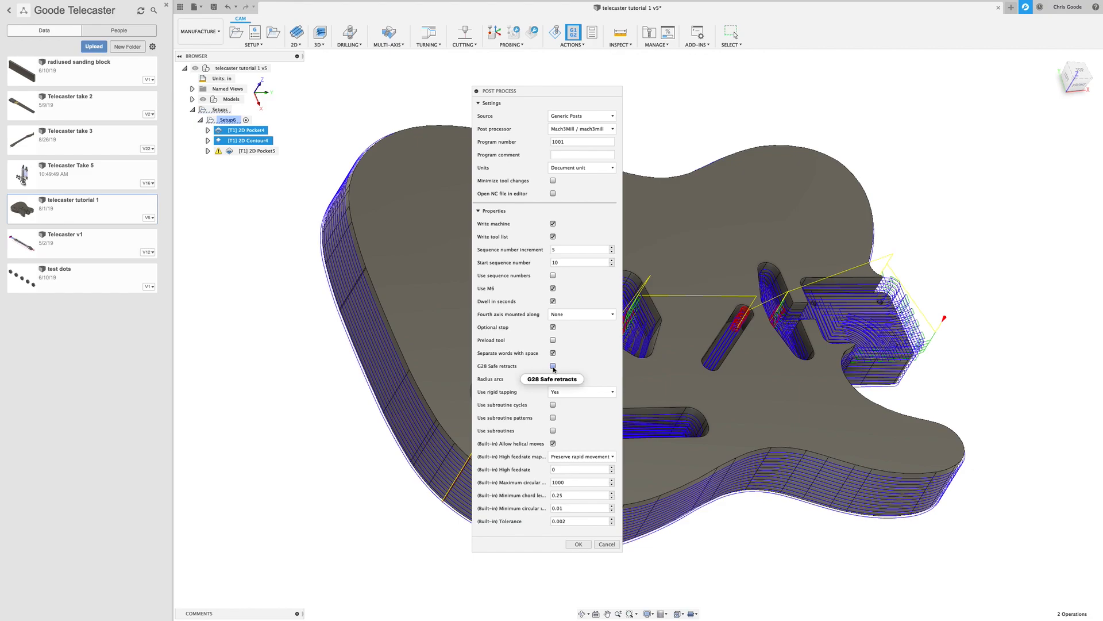
mouse_move(553, 367)
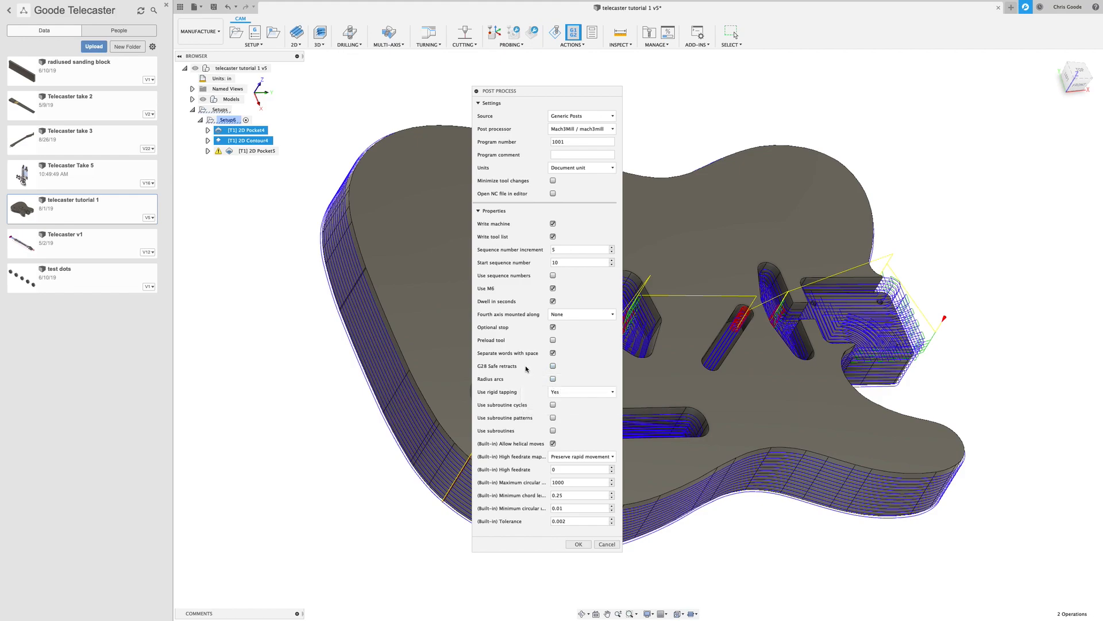
mouse_move(495, 78)
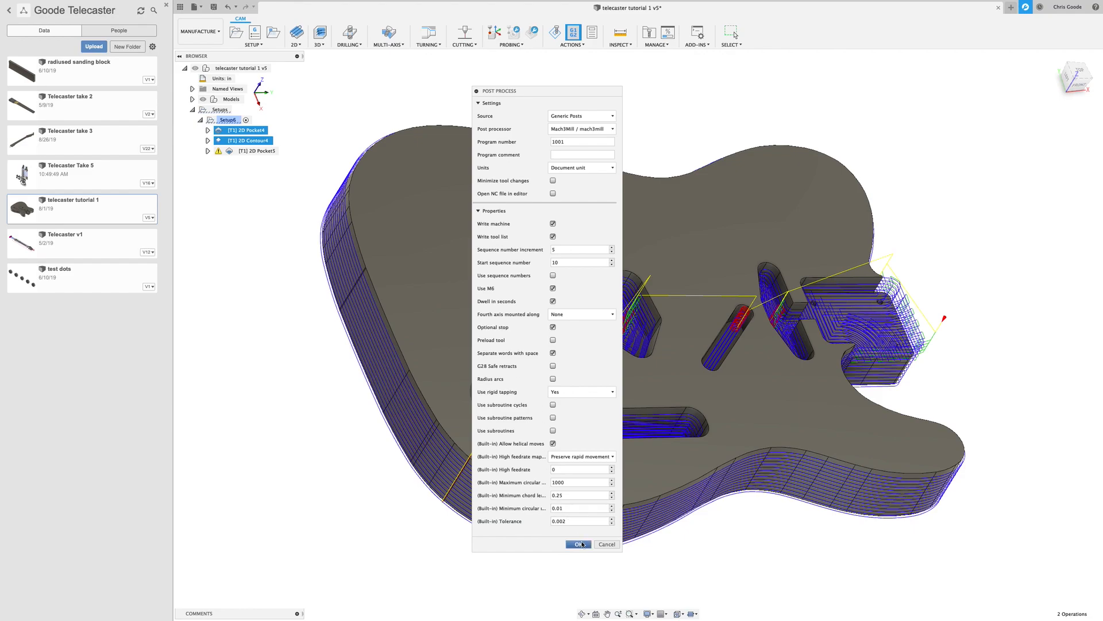
mouse_move(598, 345)
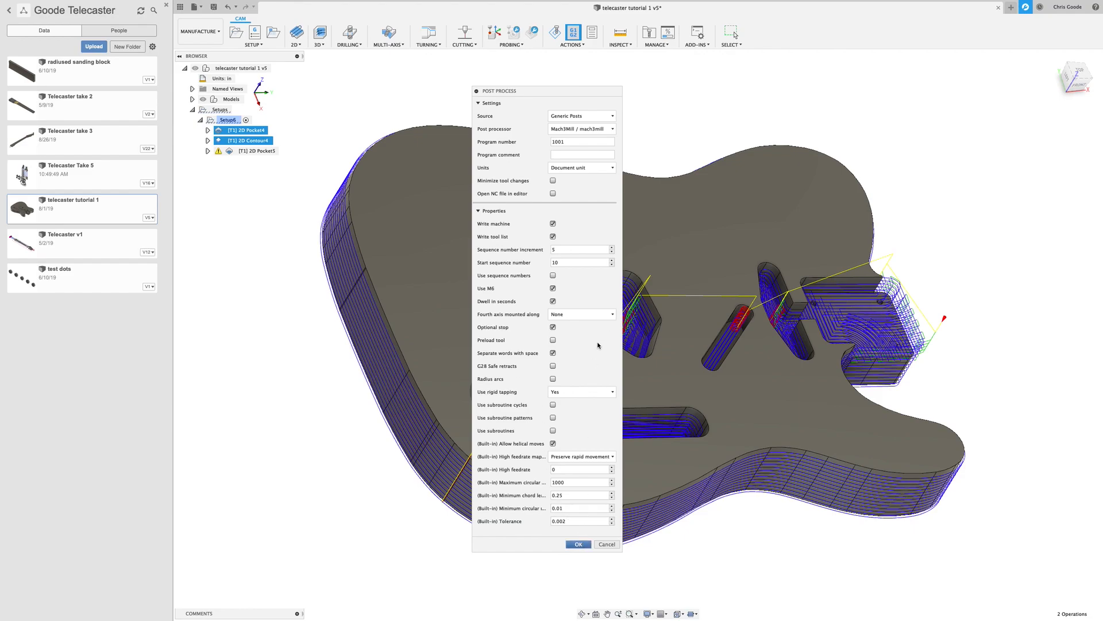
Post the code and save it as 'quarter inch body cuts.tap' in the new guitars folder
left_click(577, 544)
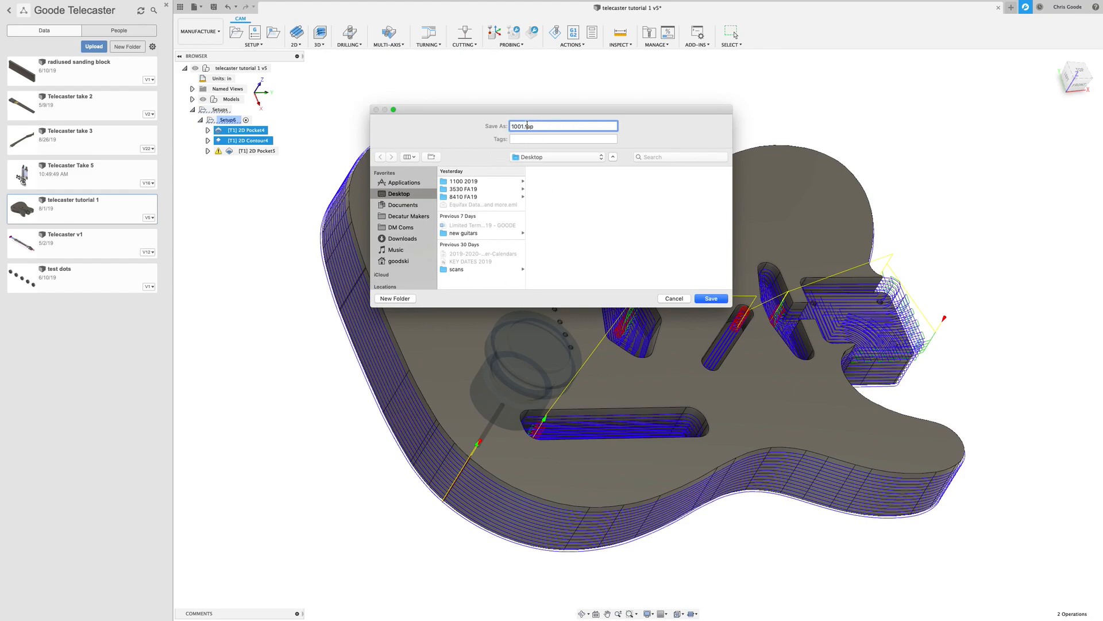
left_click(463, 232)
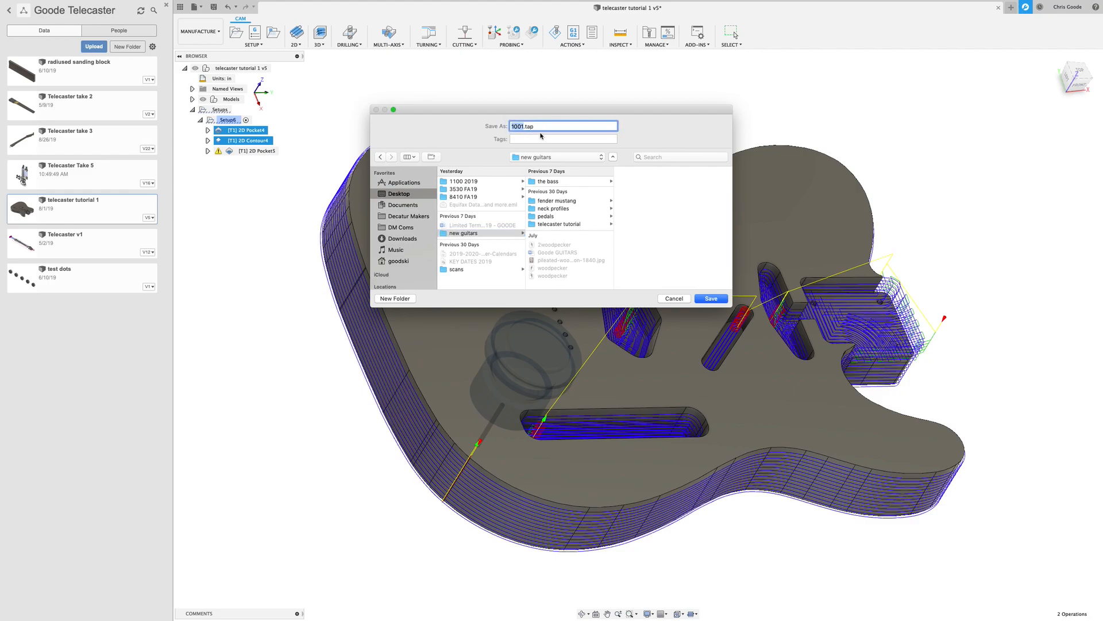
mouse_move(521, 147)
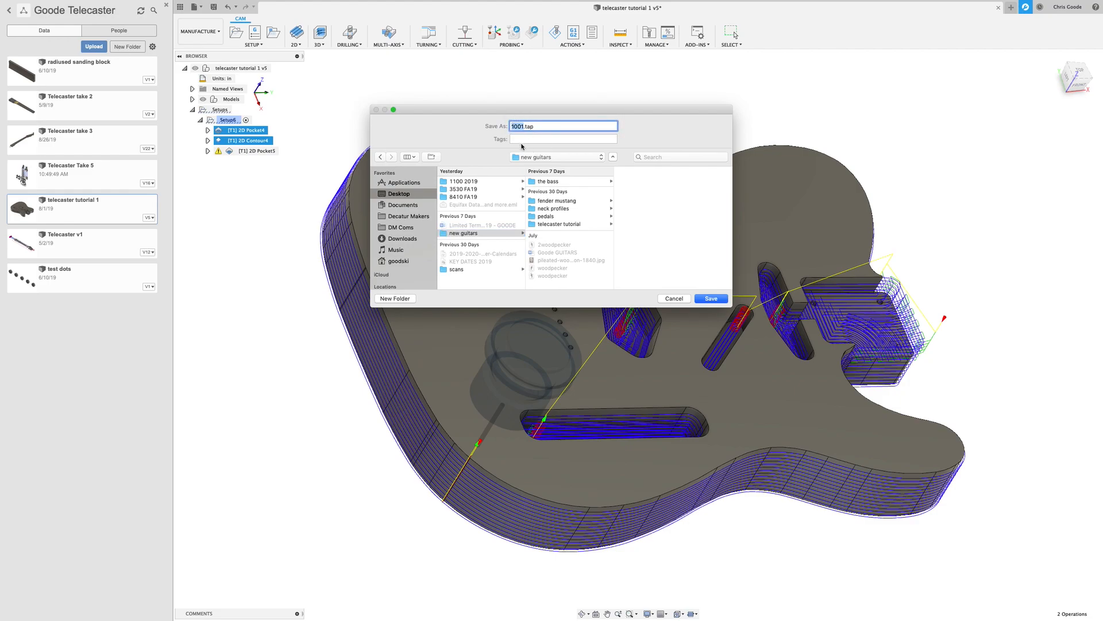
mouse_move(474, 111)
type("quarter inch body cuts")
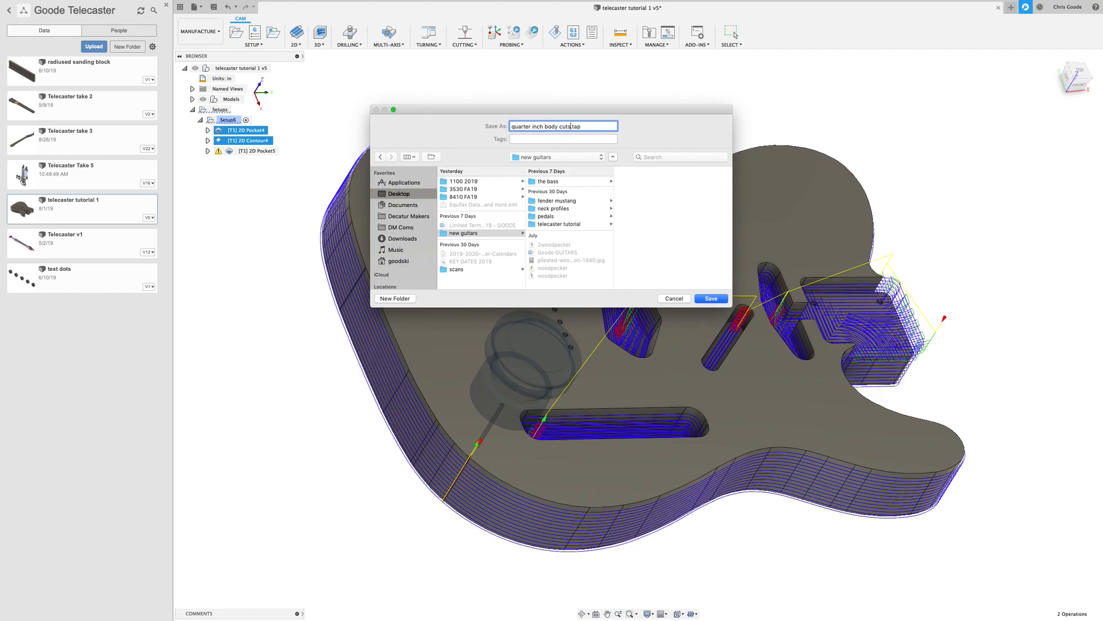
left_click(710, 298)
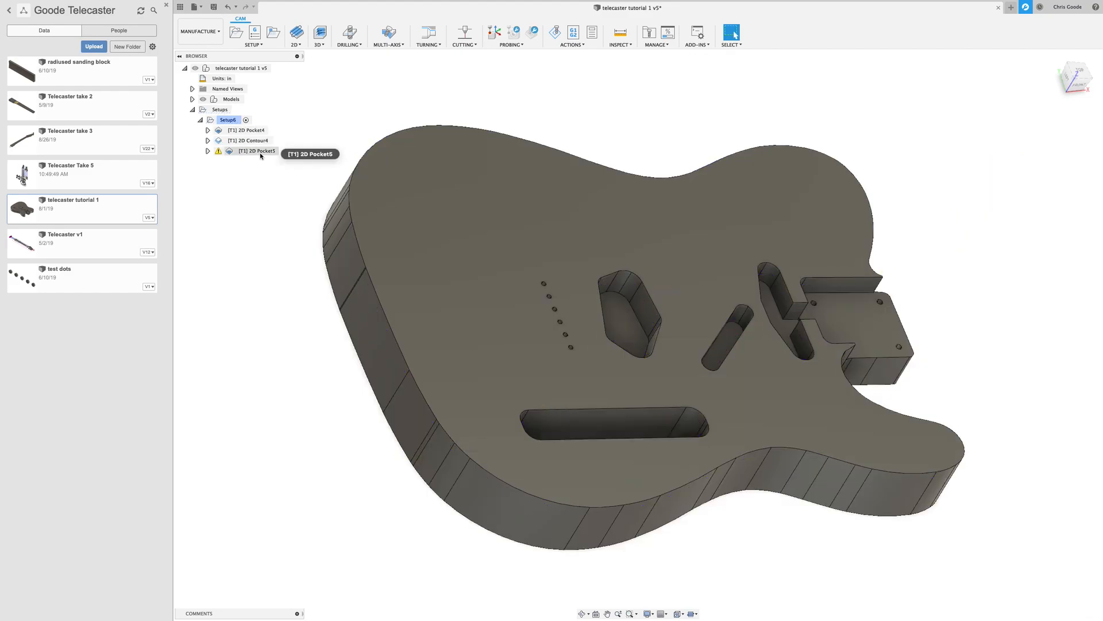
Post-process the 2D Pocket5 operation, reviewing the Mach3 properties before confirming
right_click(255, 150)
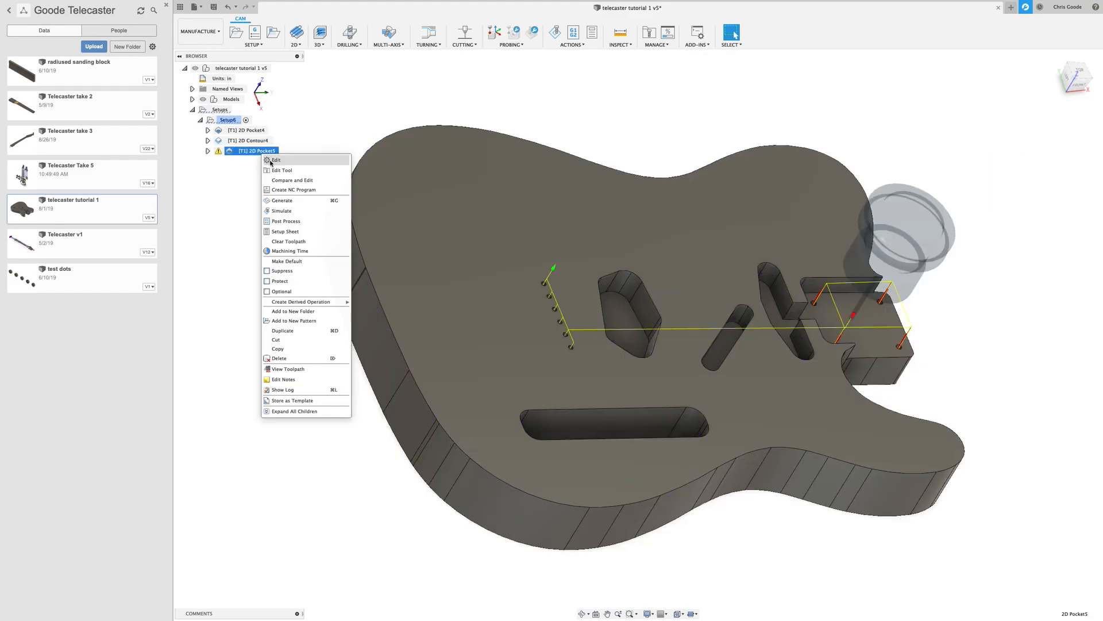
mouse_move(314, 211)
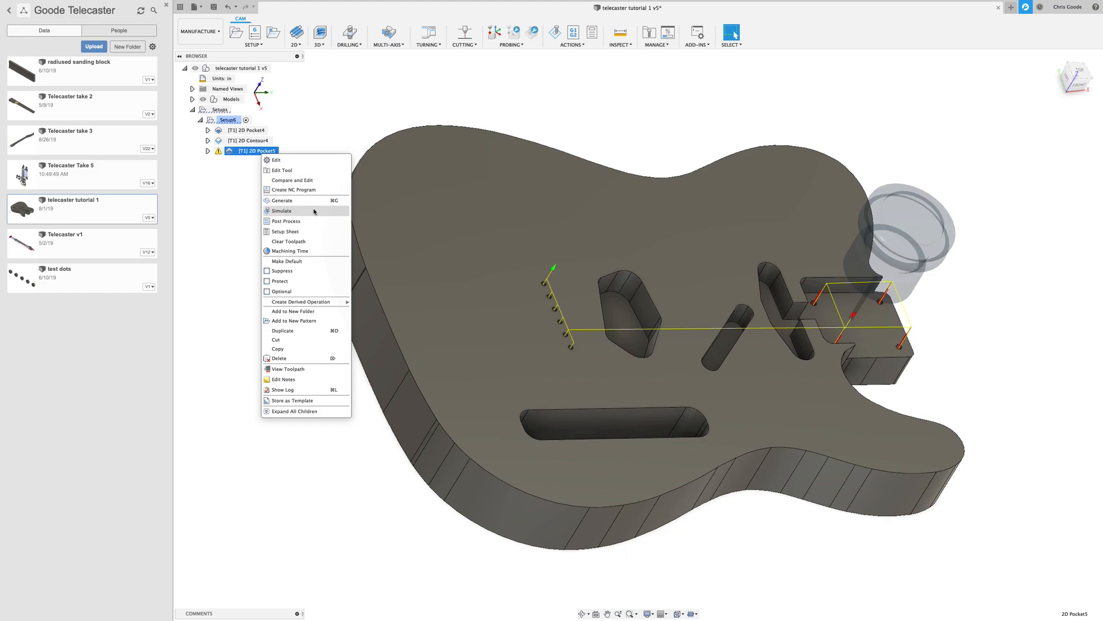
left_click(285, 221)
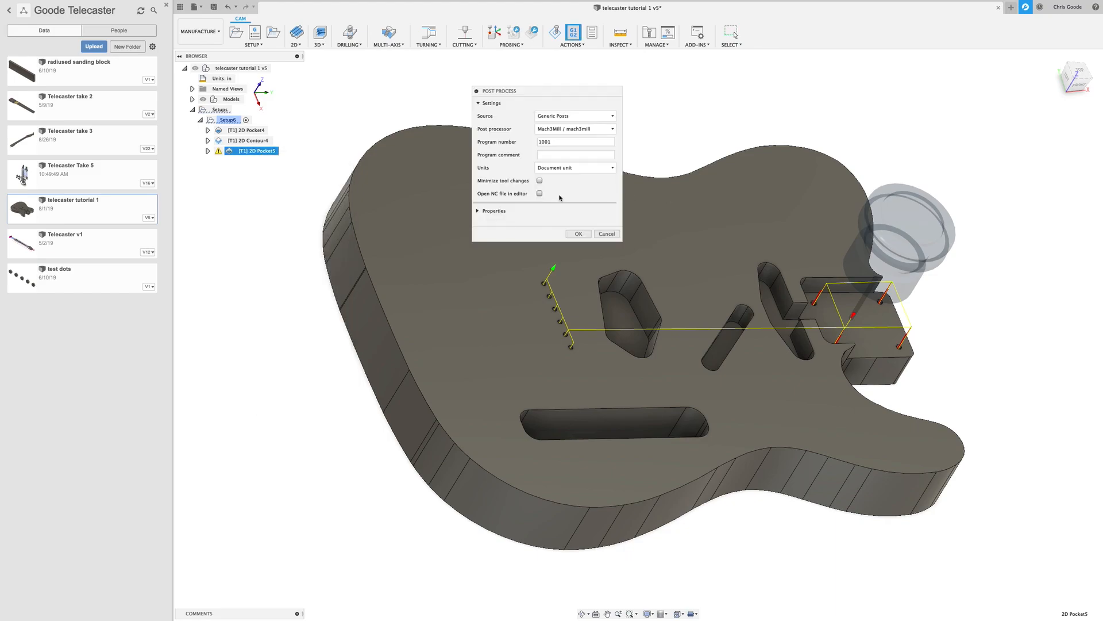
left_click(494, 211)
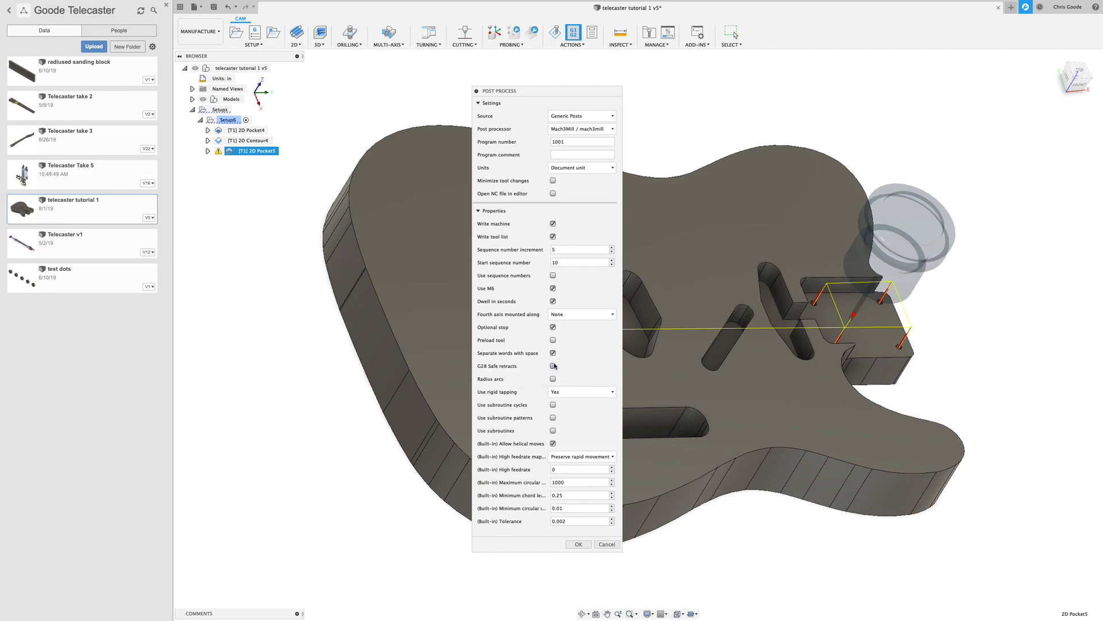
left_click(553, 366)
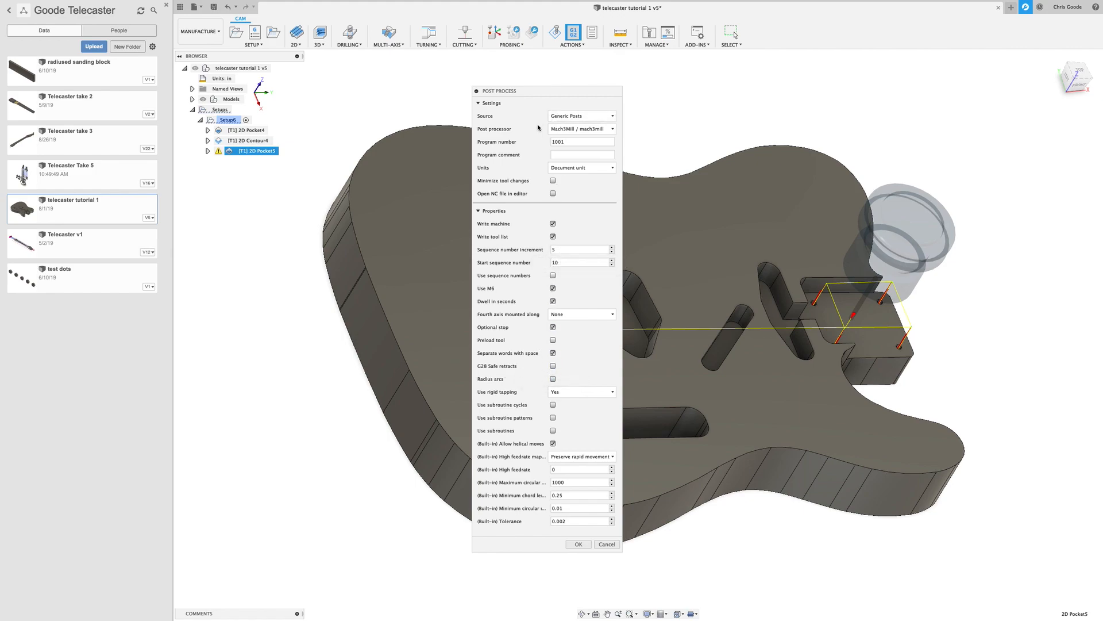
mouse_move(577, 544)
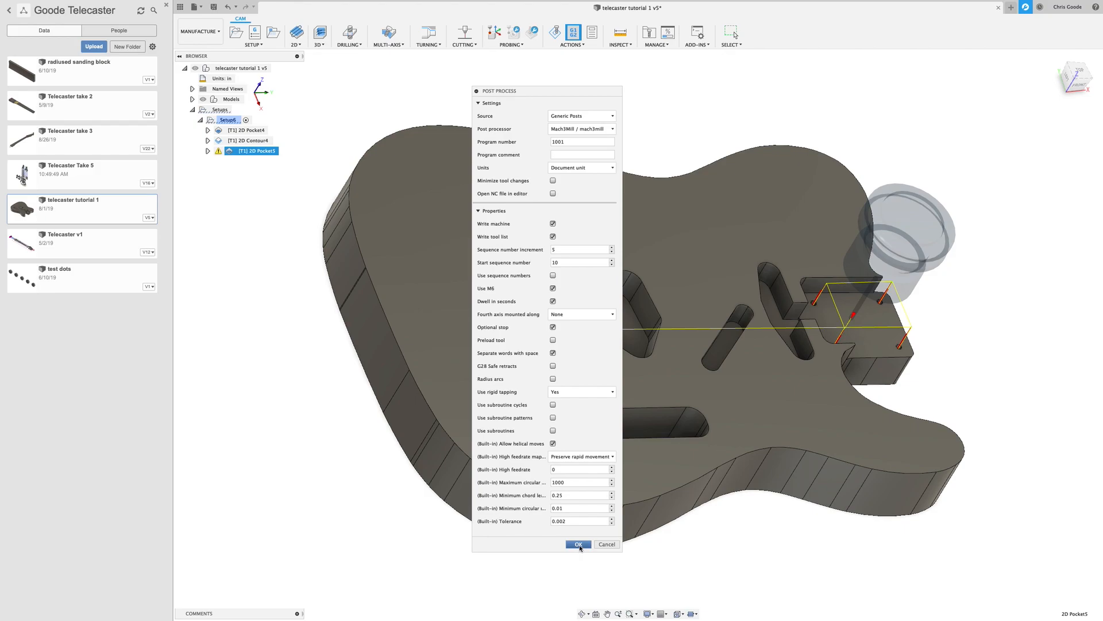
left_click(577, 544)
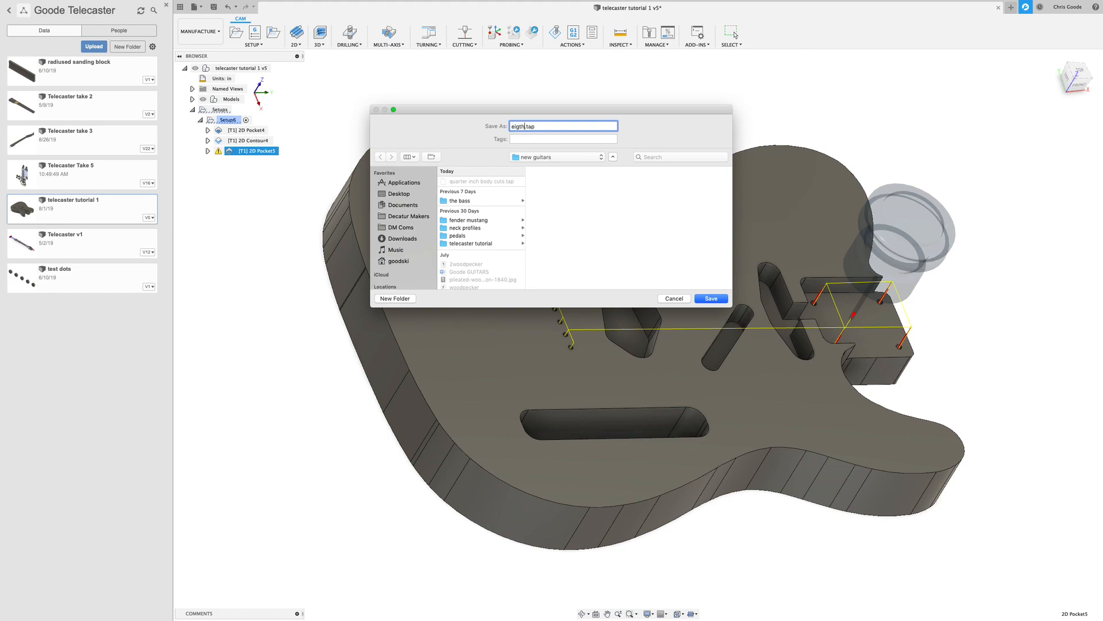
Save the posted hole code as 'eighth inch body holes.tap'
key("Backspace")
type("hth inc")
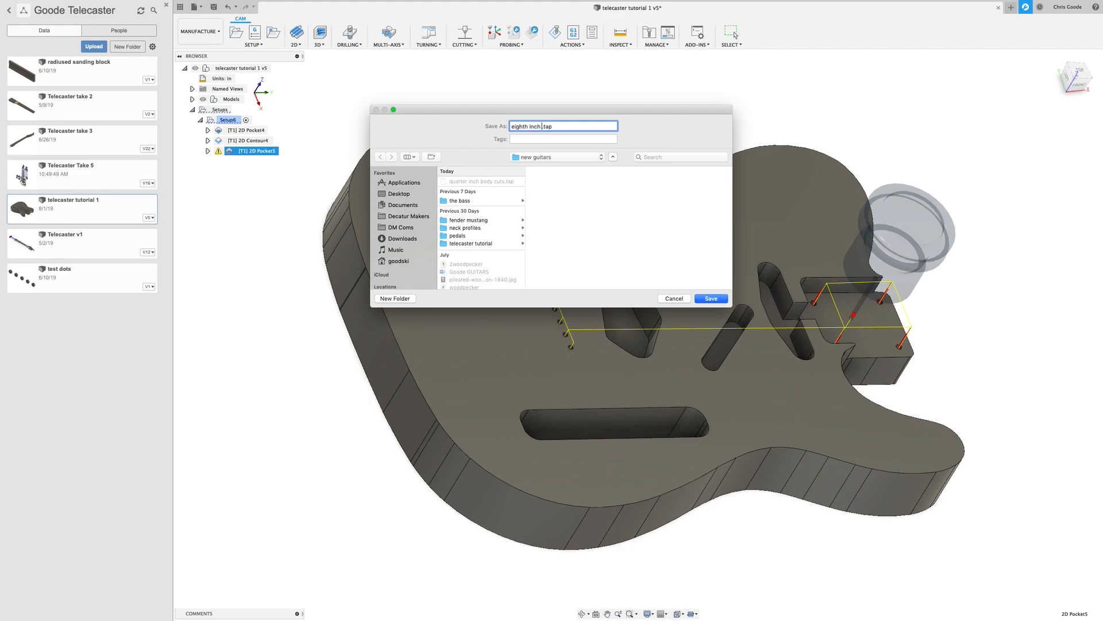
type("body")
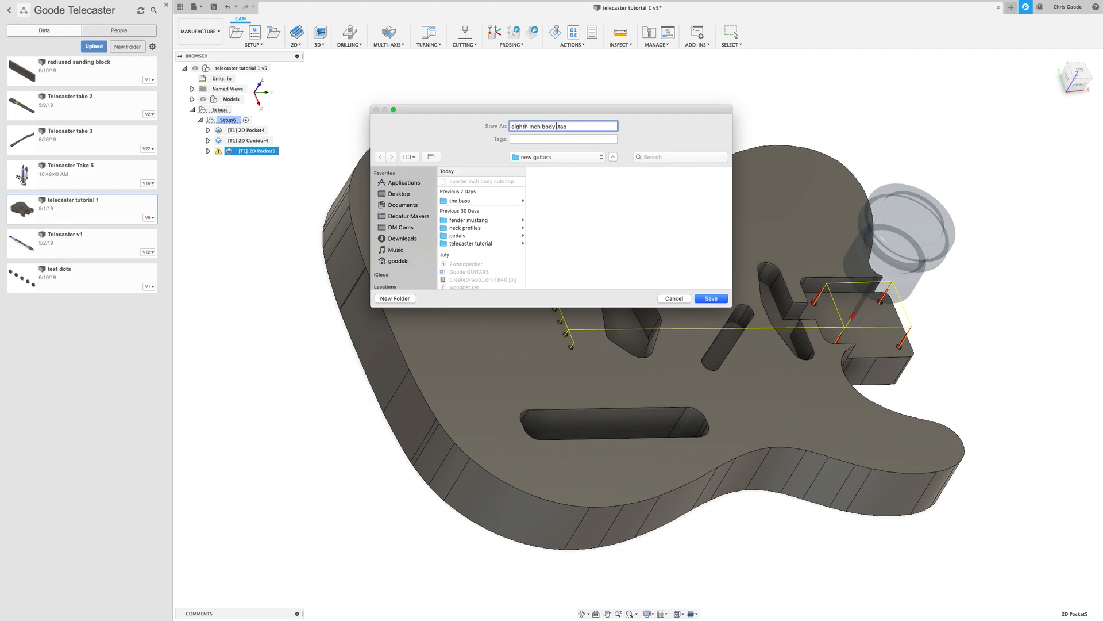
type("holes")
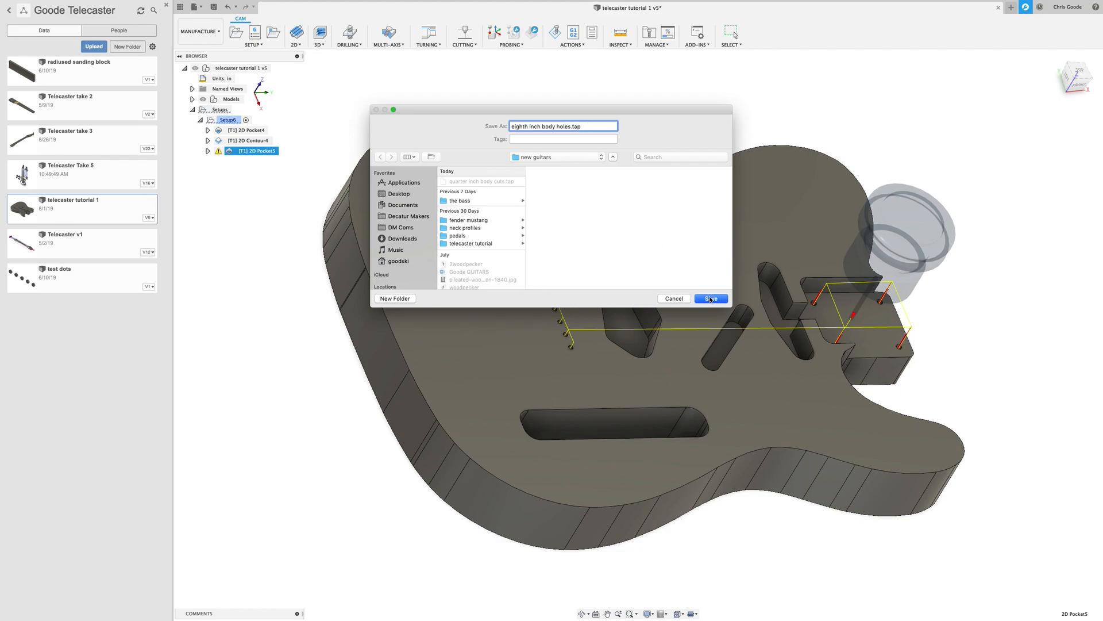
left_click(710, 299)
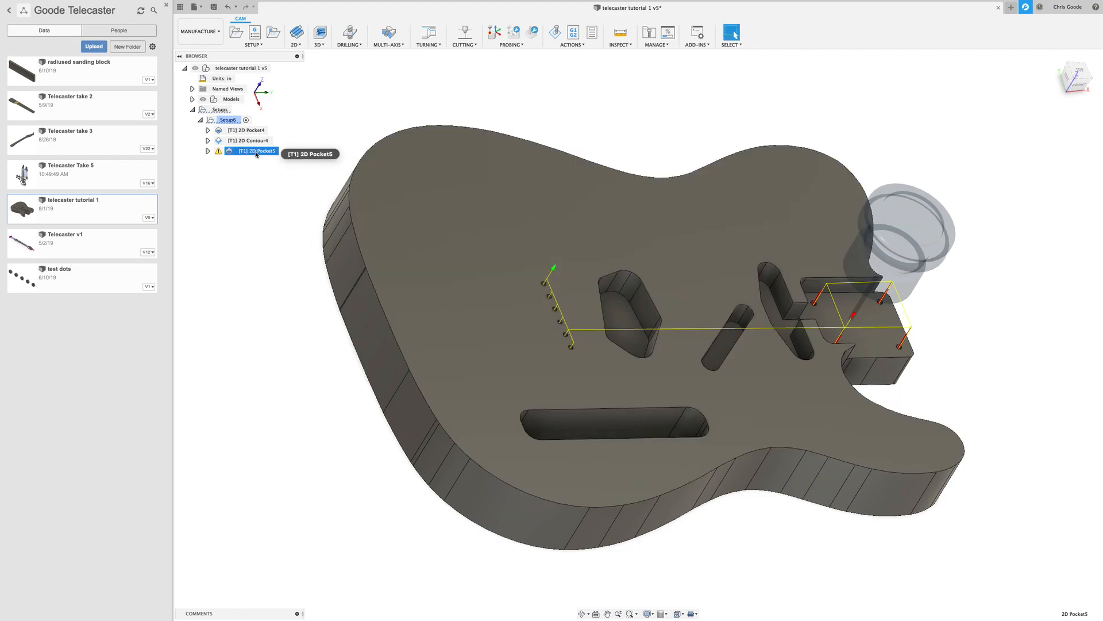
Show the machining time for 2D Pocket4 and 2D Contour4, about 45 minutes, then close it
left_click(249, 140)
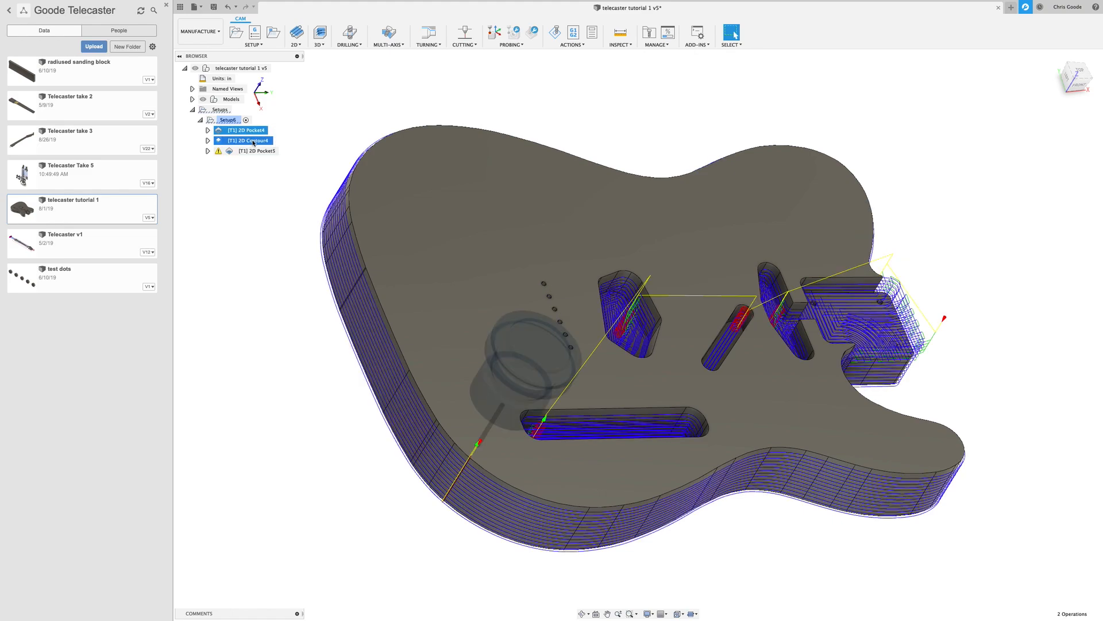
right_click(242, 140)
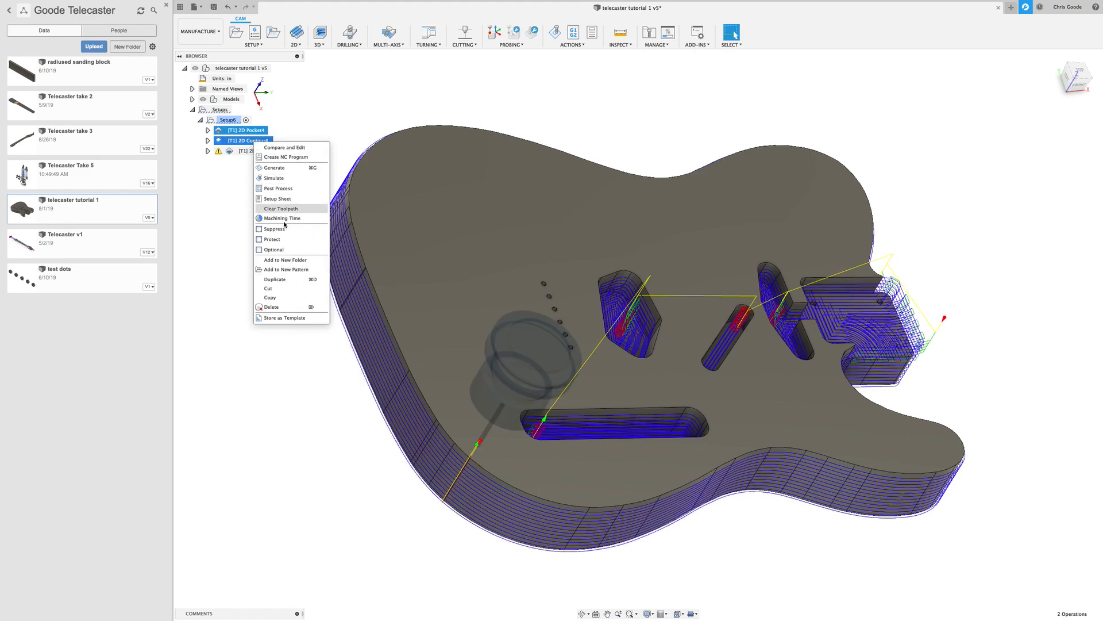
left_click(281, 219)
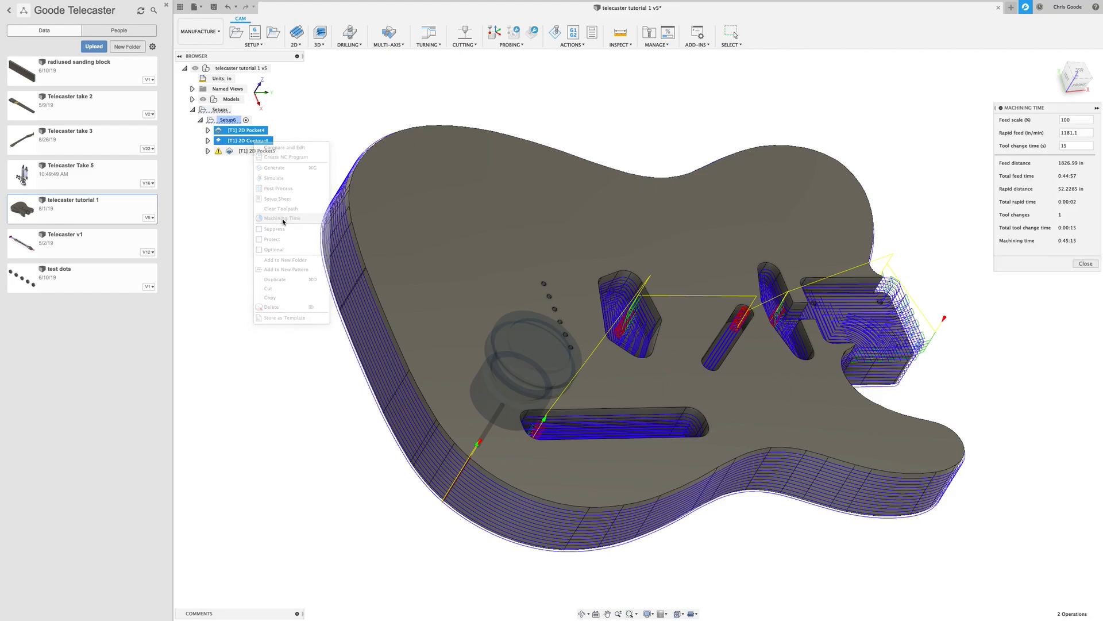
left_click(282, 218)
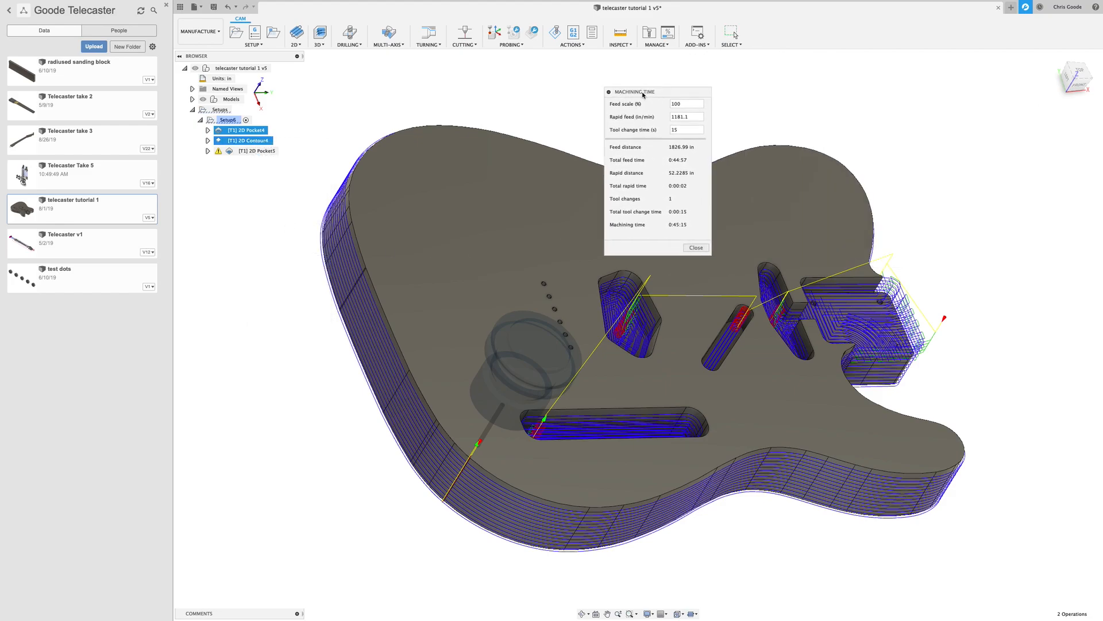
left_click_drag(635, 91, 569, 73)
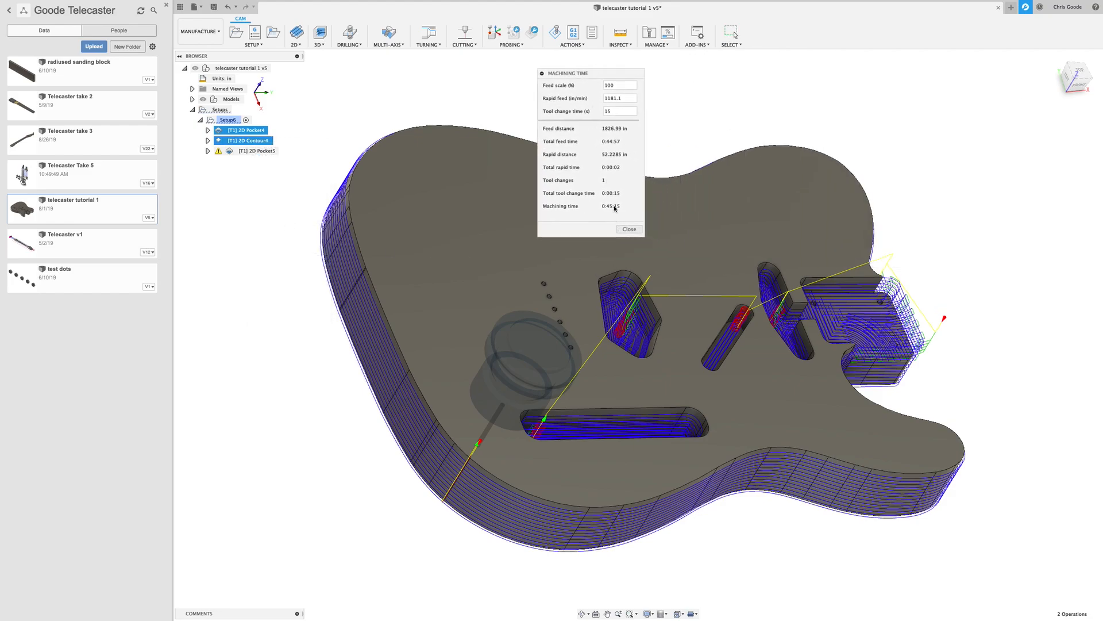
mouse_move(595, 220)
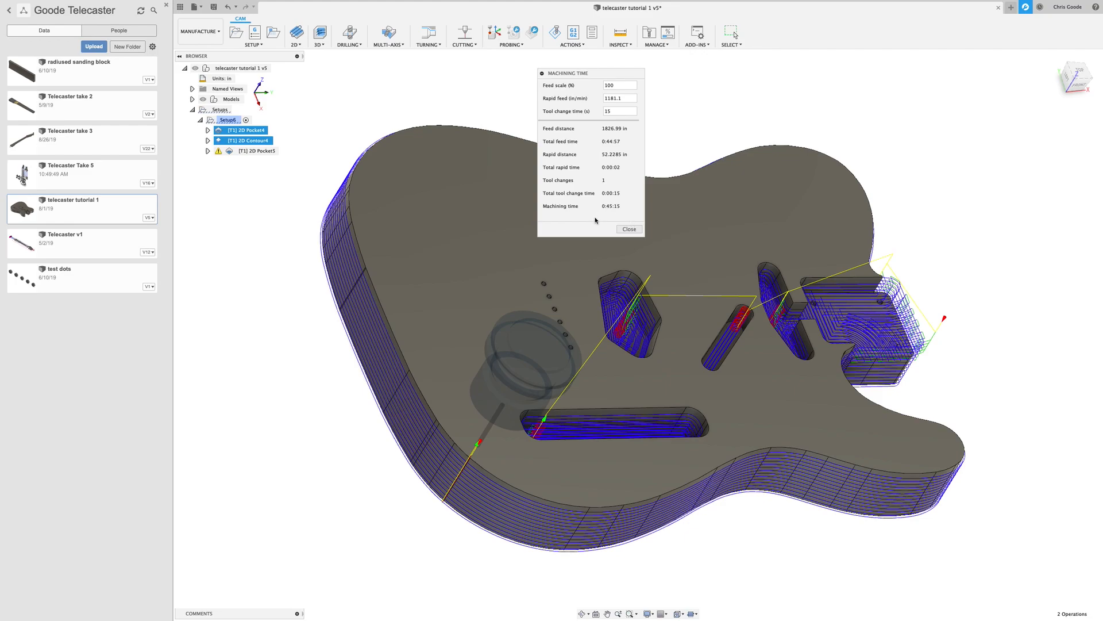
mouse_move(610, 219)
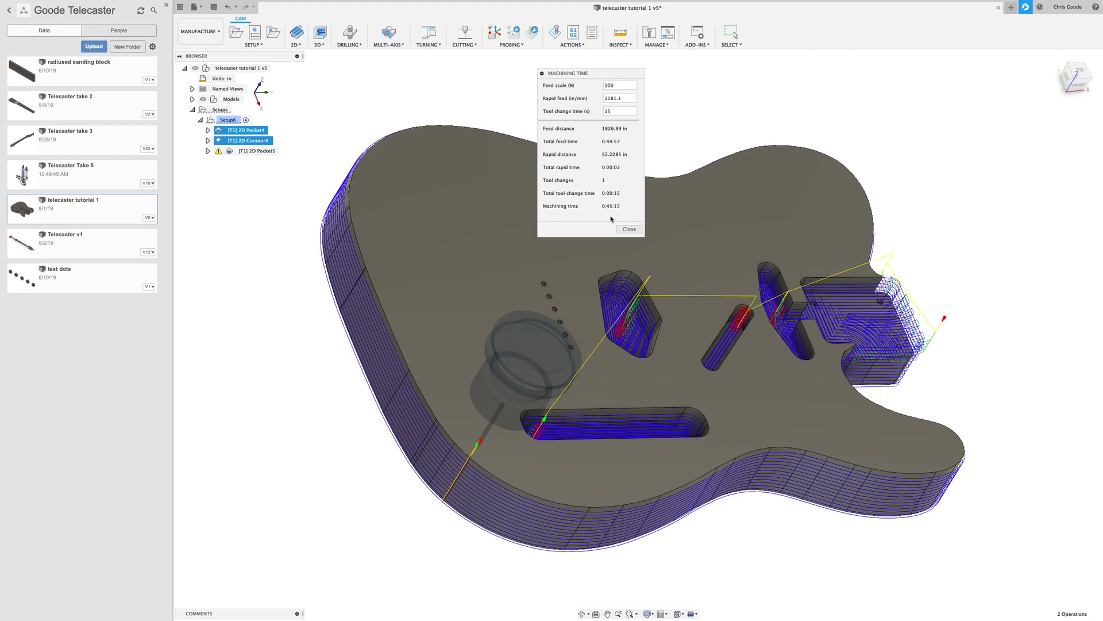
left_click(628, 229)
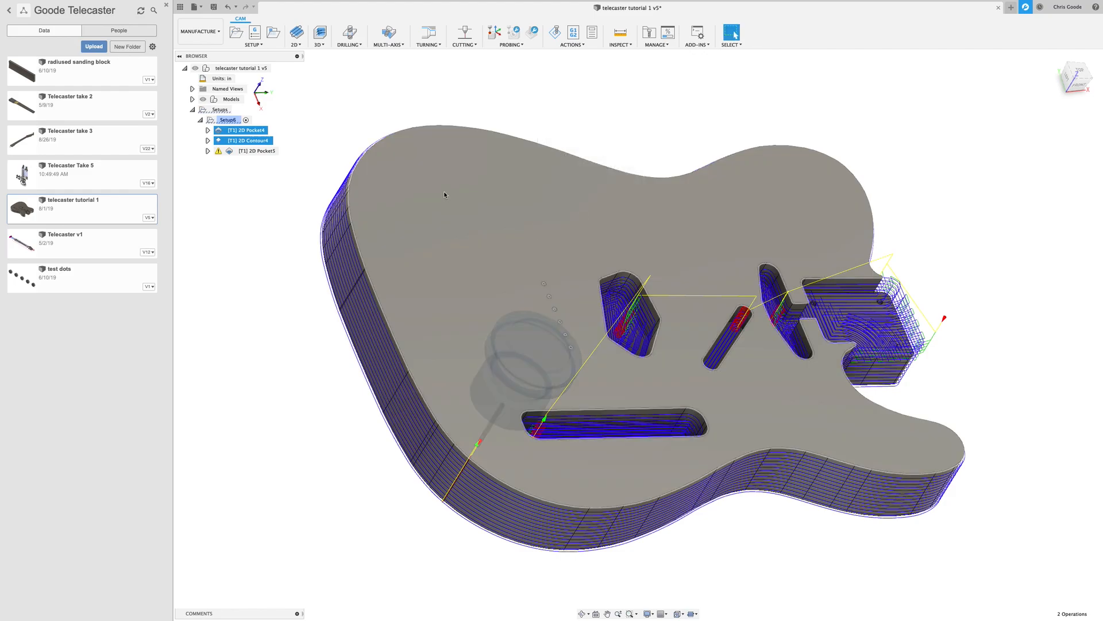
Read the 2D Pocket5 hole operation's machining time, about 22 minutes, and close the readout
right_click(257, 150)
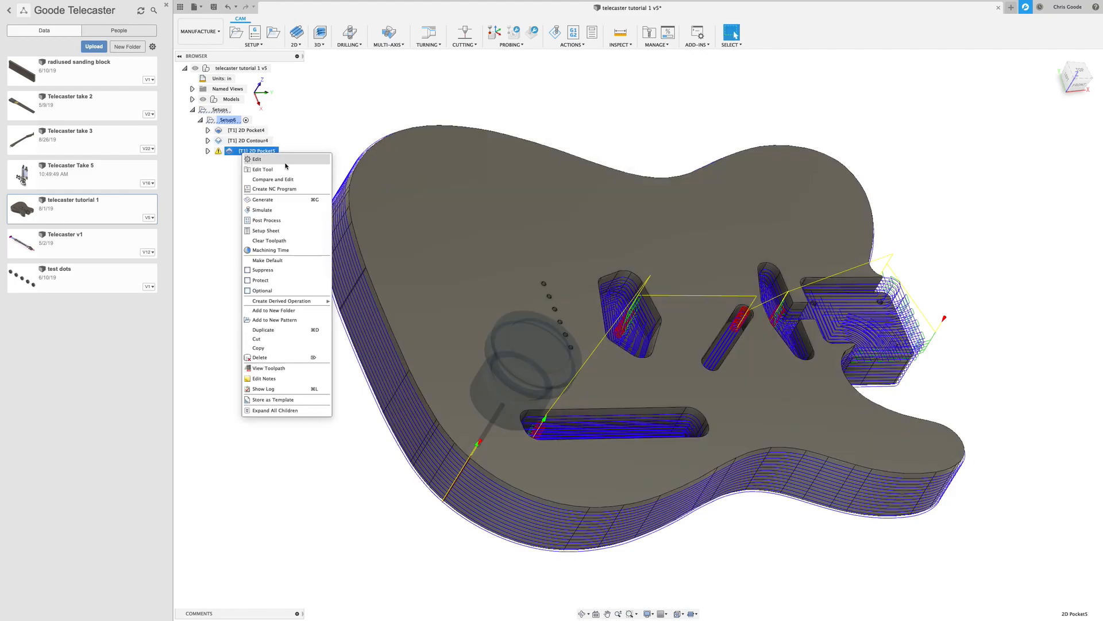
mouse_move(282, 250)
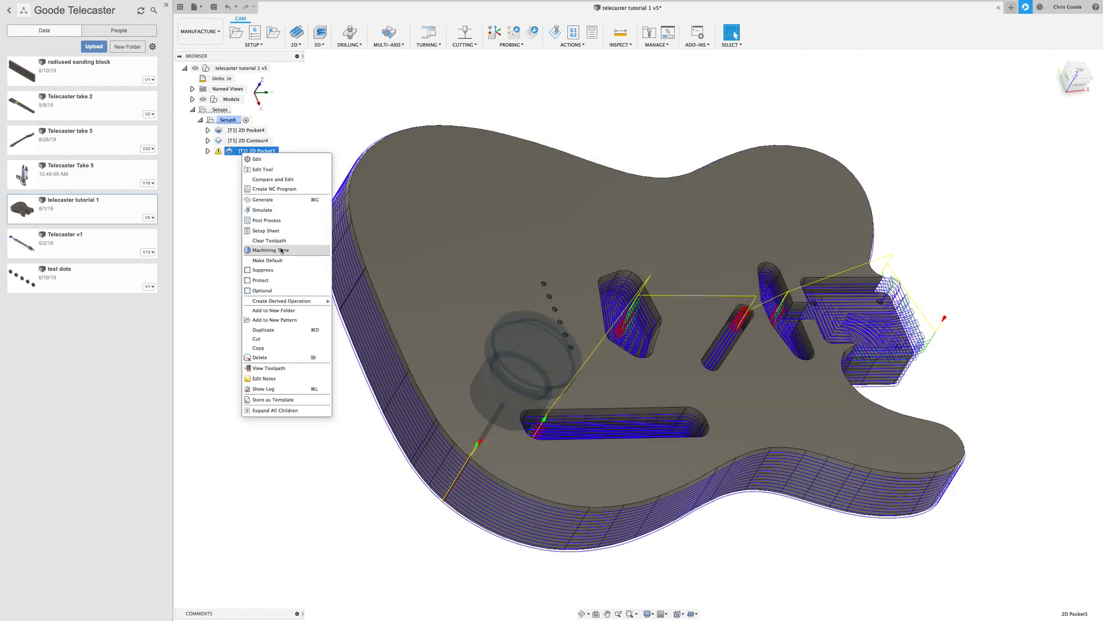
left_click(269, 249)
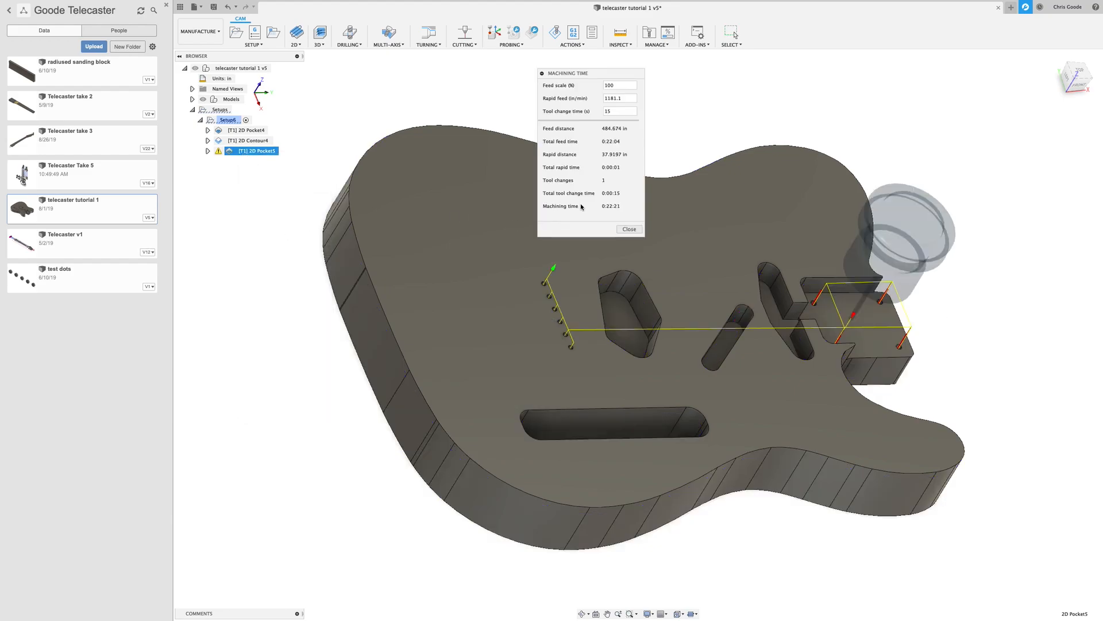
mouse_move(628, 228)
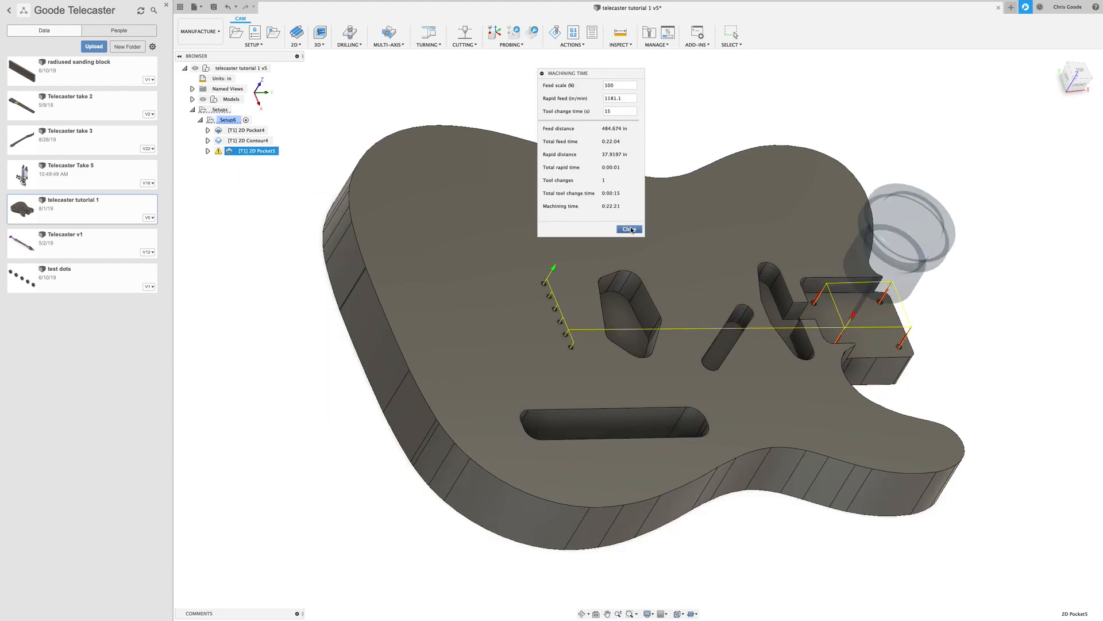
mouse_move(628, 228)
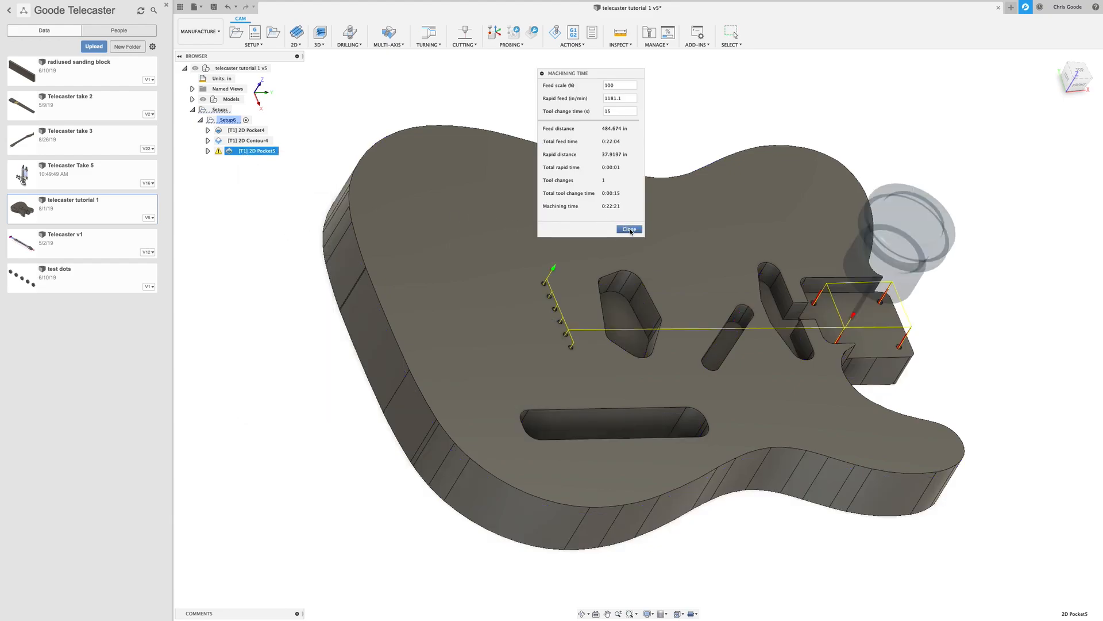
left_click(628, 228)
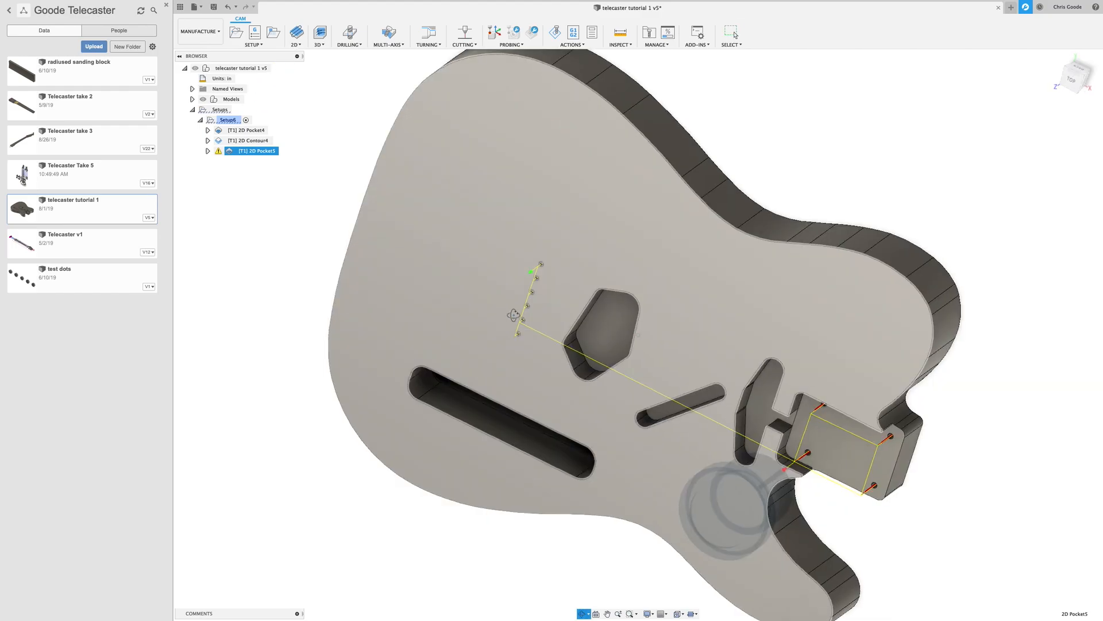